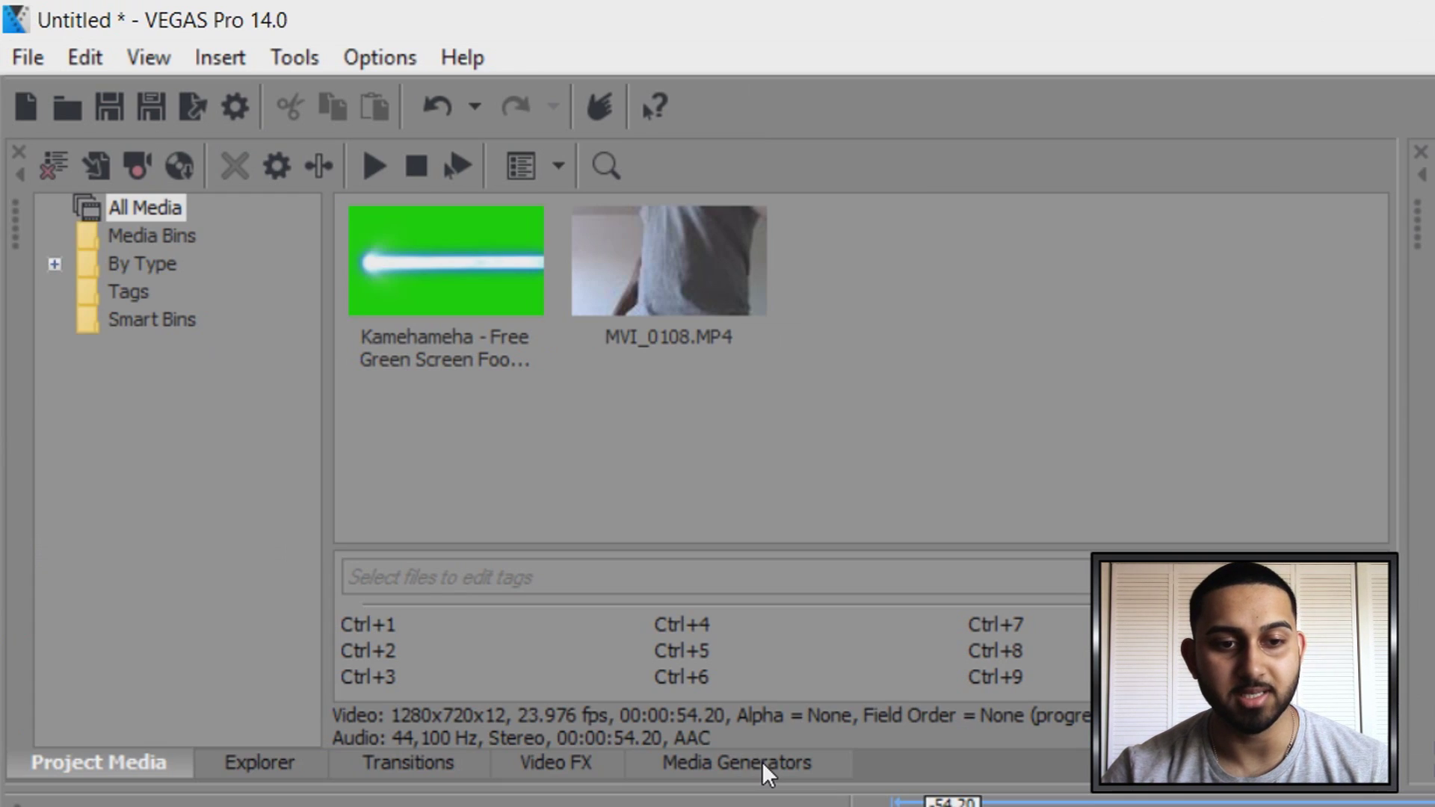
Show Media Generators and choose the Solid Color generator presets.
{"action": "left_click", "coordinate": [147, 58]}
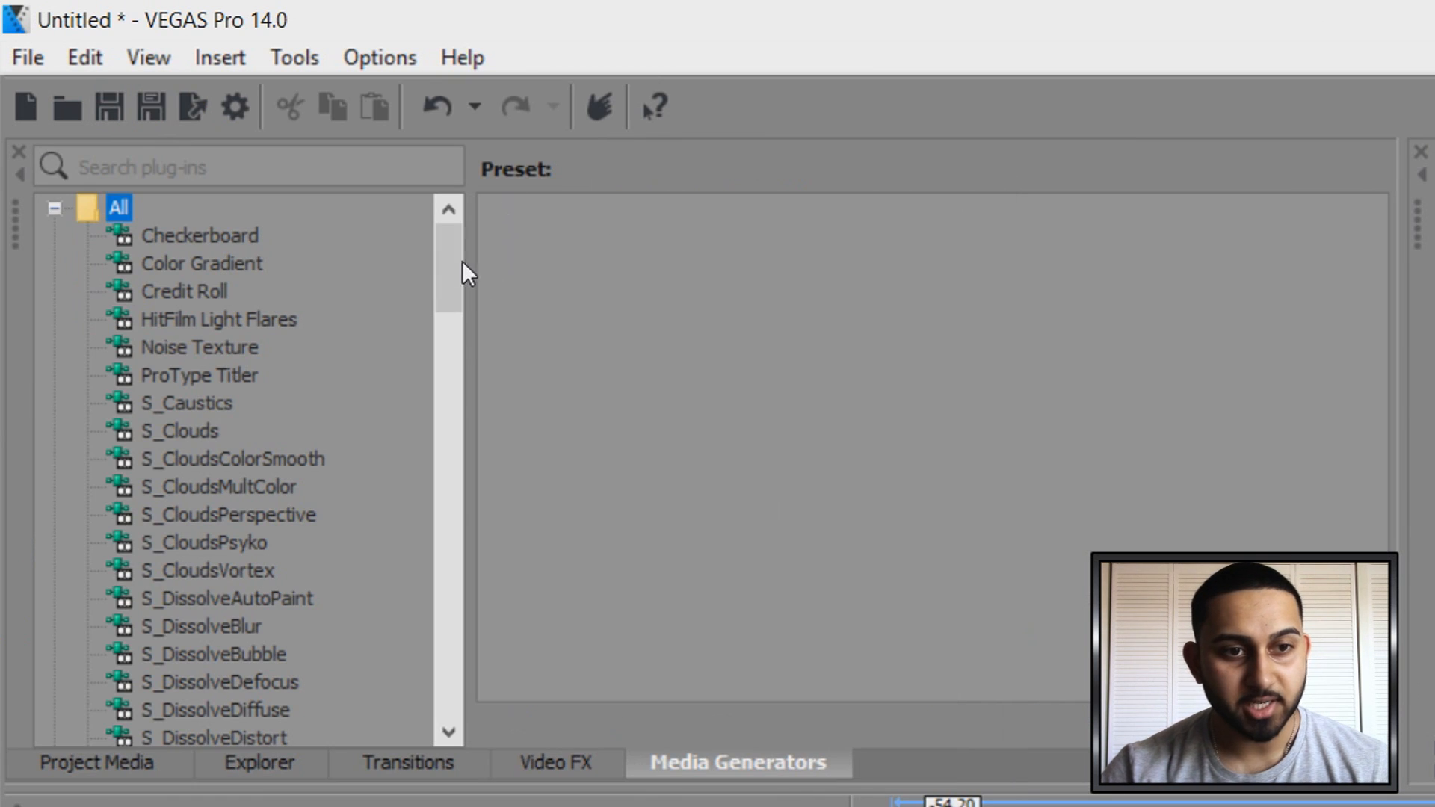
{"action": "scroll", "scroll_direction": "down", "scroll_amount": 3}
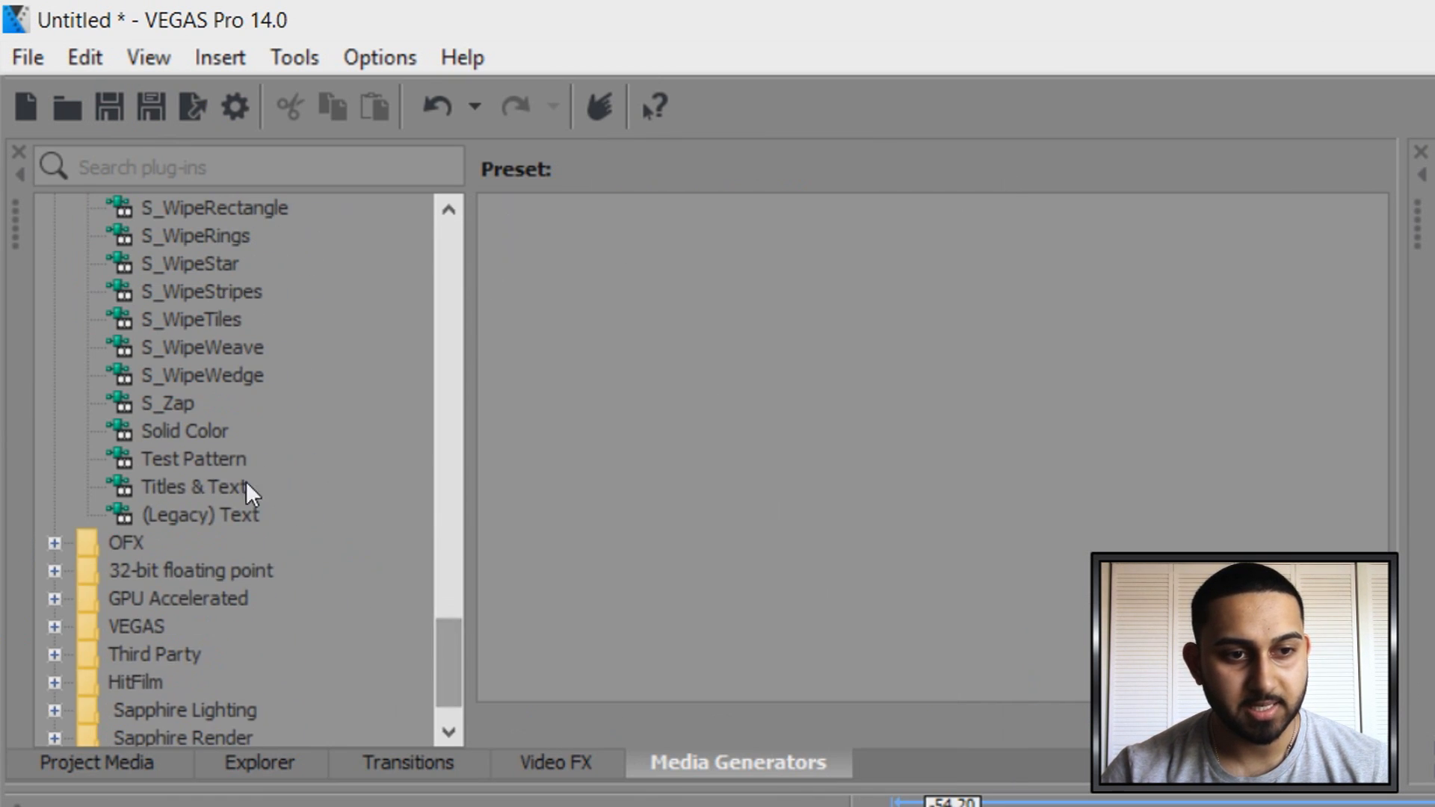
{"action": "left_click", "coordinate": [183, 431]}
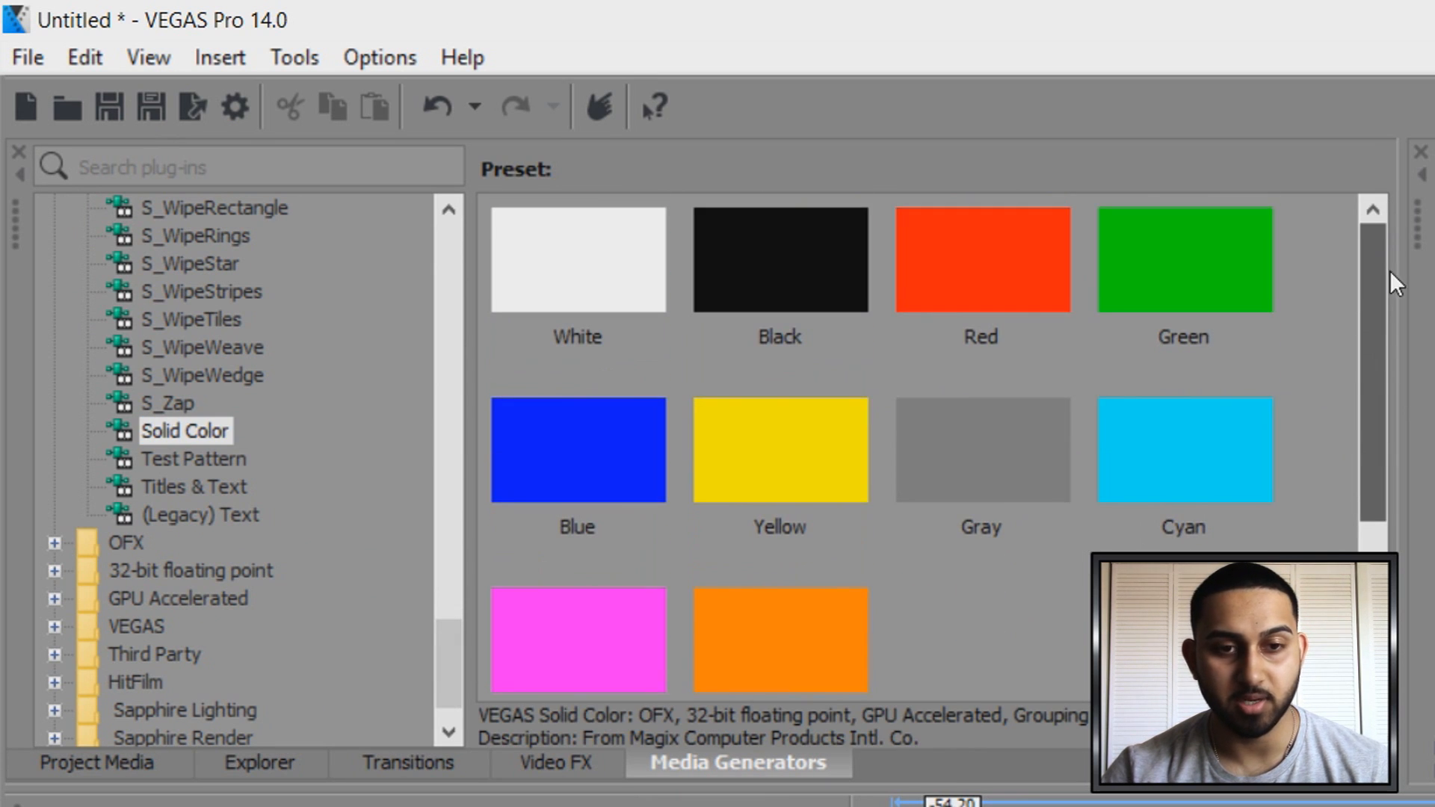
{"action": "mouse_move", "coordinate": [1208, 471]}
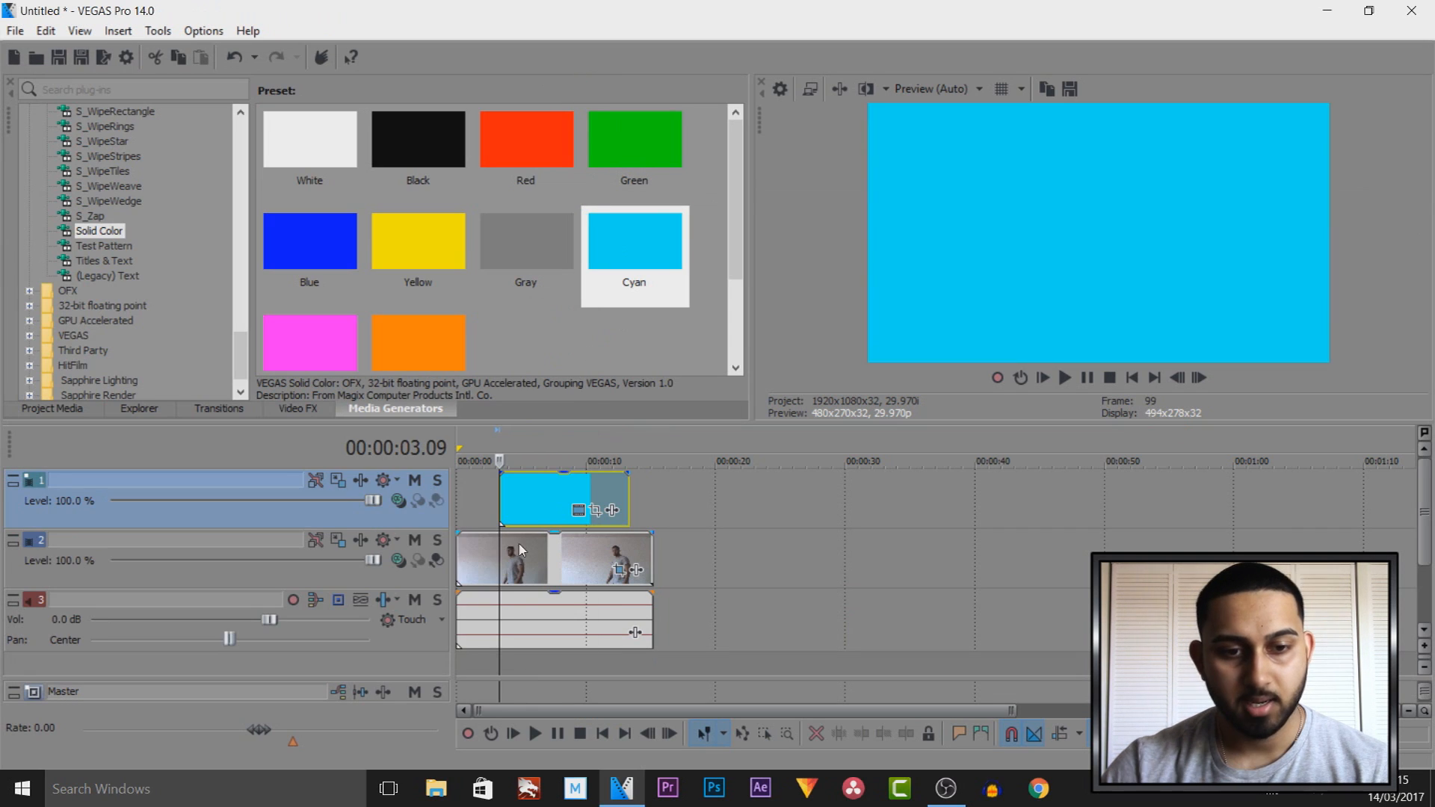
Slide the cyan clip along the top track and settle it back over the footage.
{"action": "left_click_drag", "start_coordinate": [563, 498], "coordinate": [723, 499]}
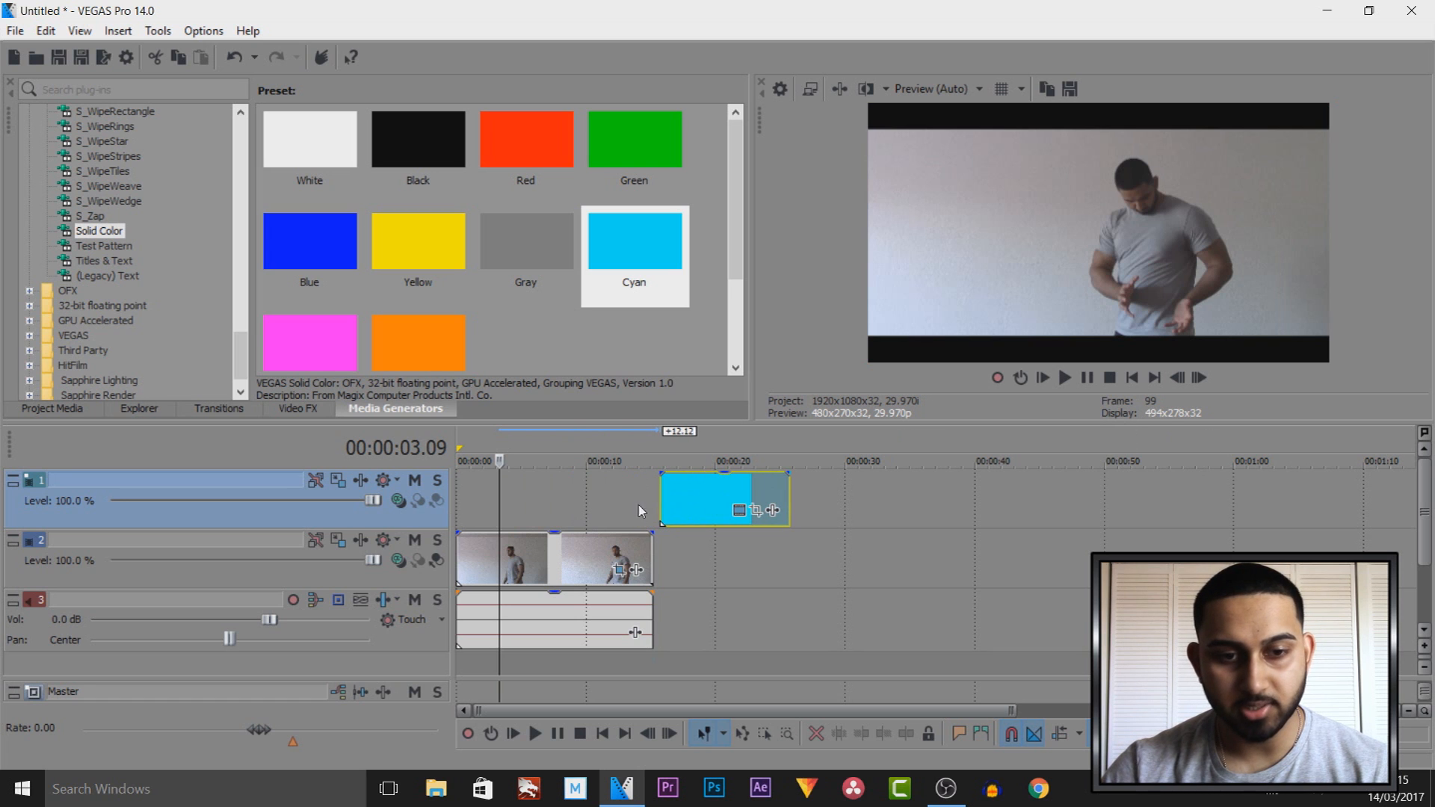
{"action": "mouse_move", "coordinate": [515, 514]}
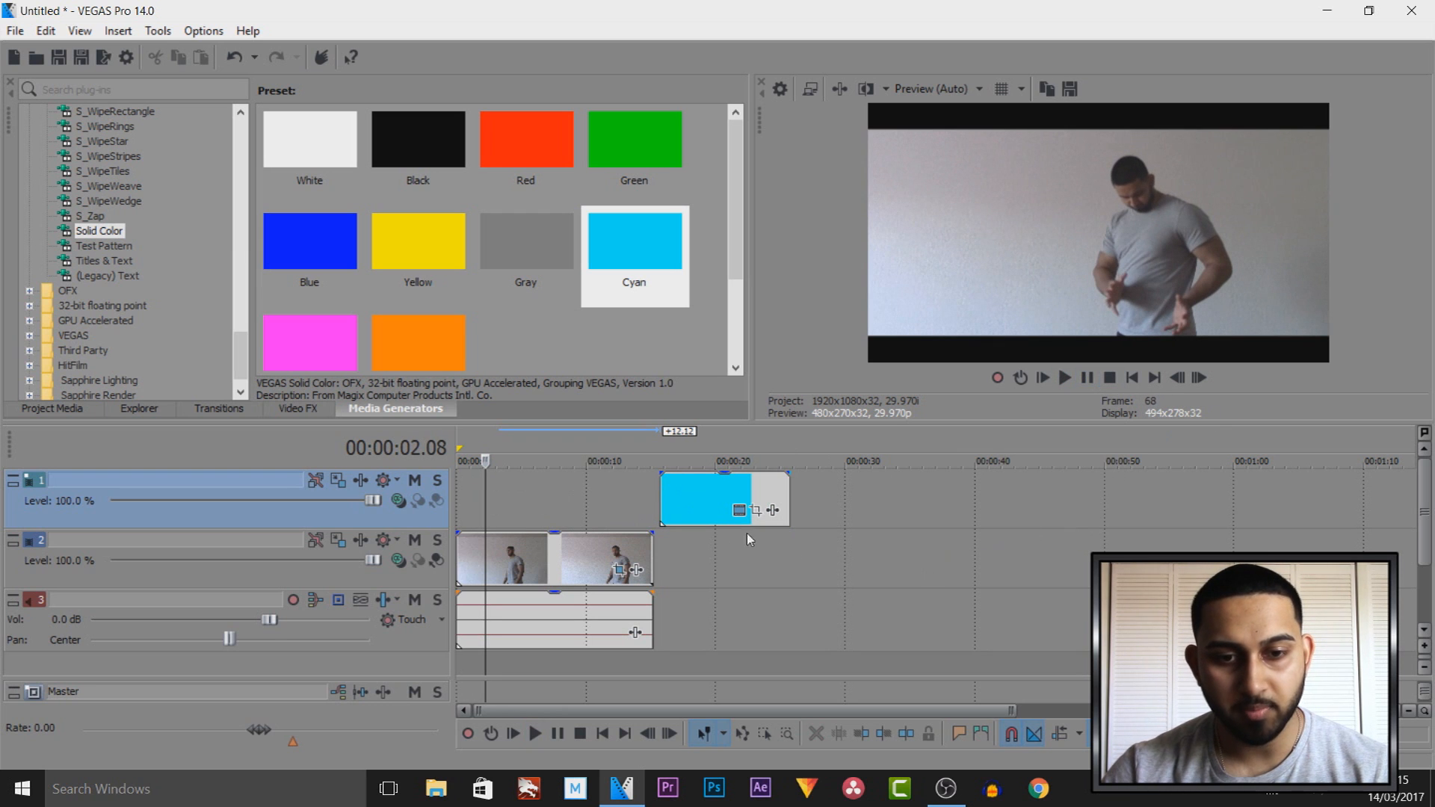
{"action": "left_click_drag", "start_coordinate": [723, 498], "coordinate": [550, 499]}
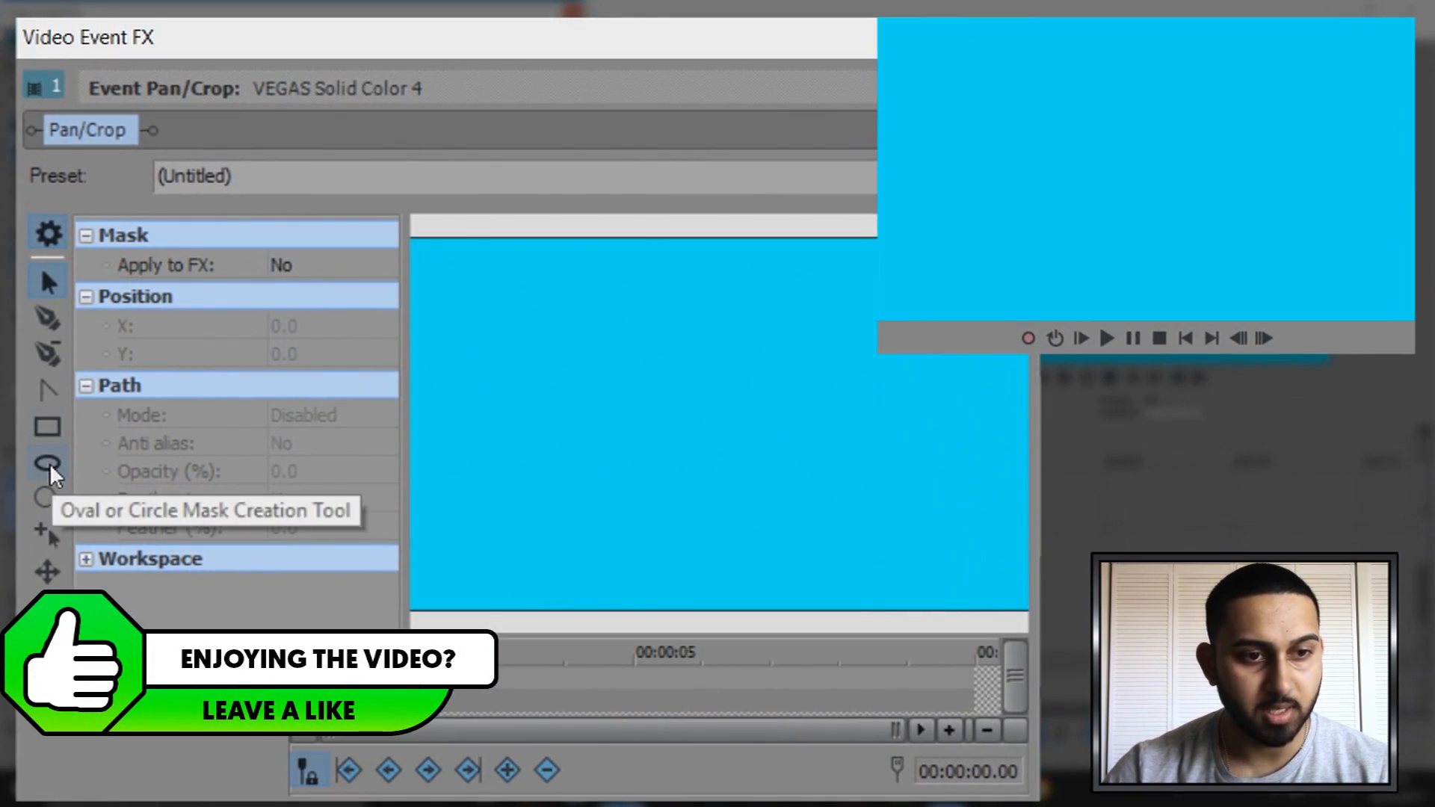
Draw a small oval mask, enlarge it slightly and place it between the man's hands.
{"action": "left_click", "coordinate": [47, 465]}
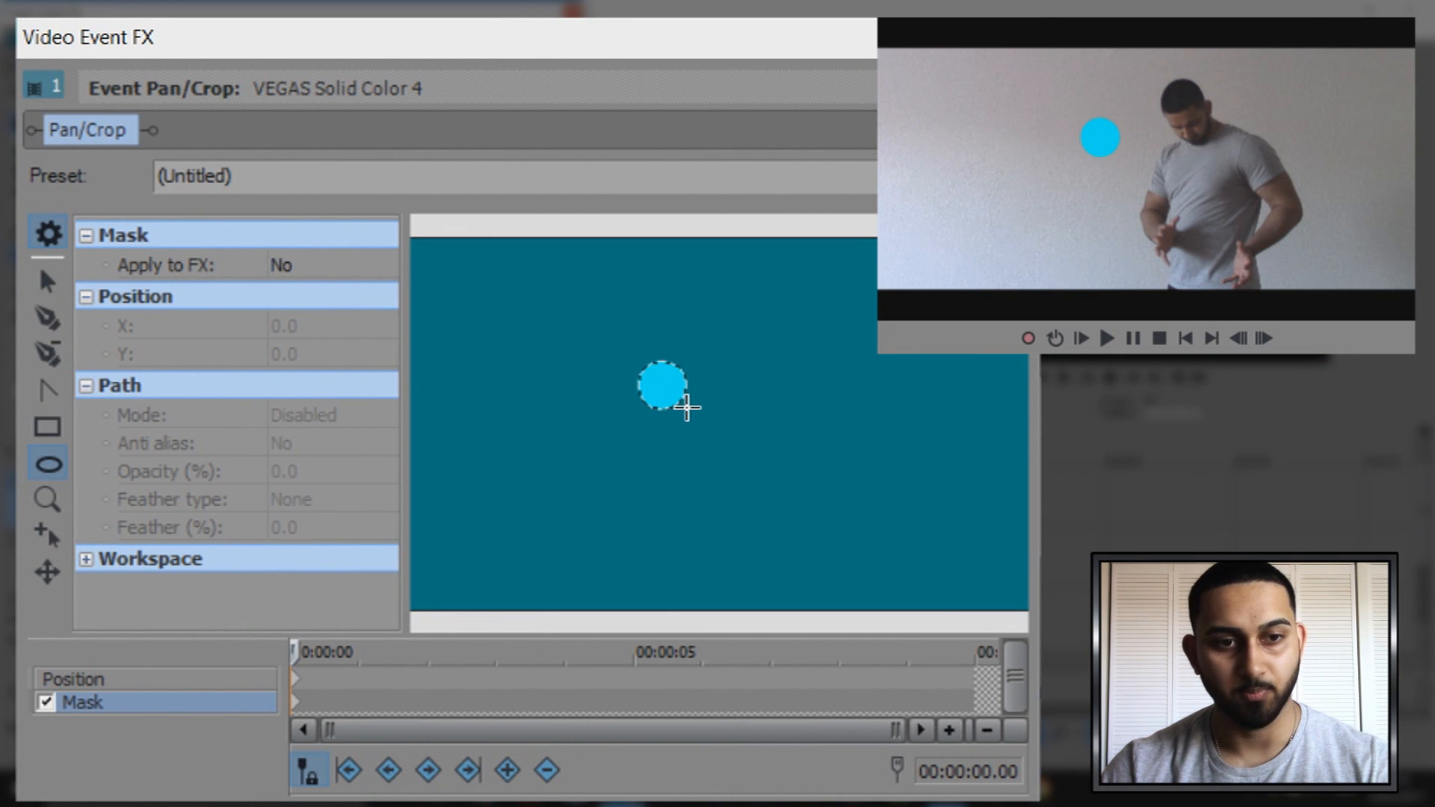
{"action": "left_click", "coordinate": [660, 389]}
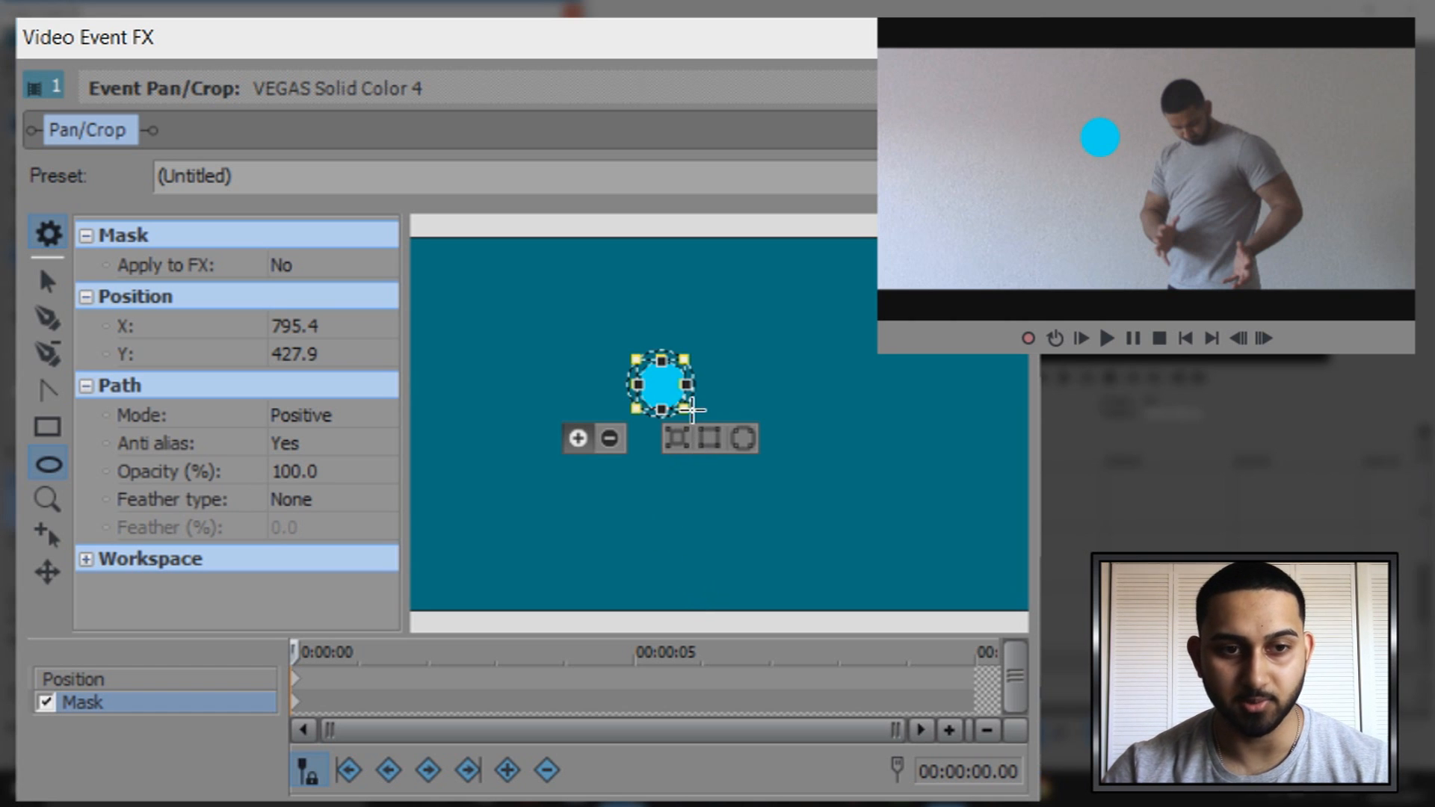
{"action": "left_click_drag", "start_coordinate": [666, 384], "coordinate": [666, 400]}
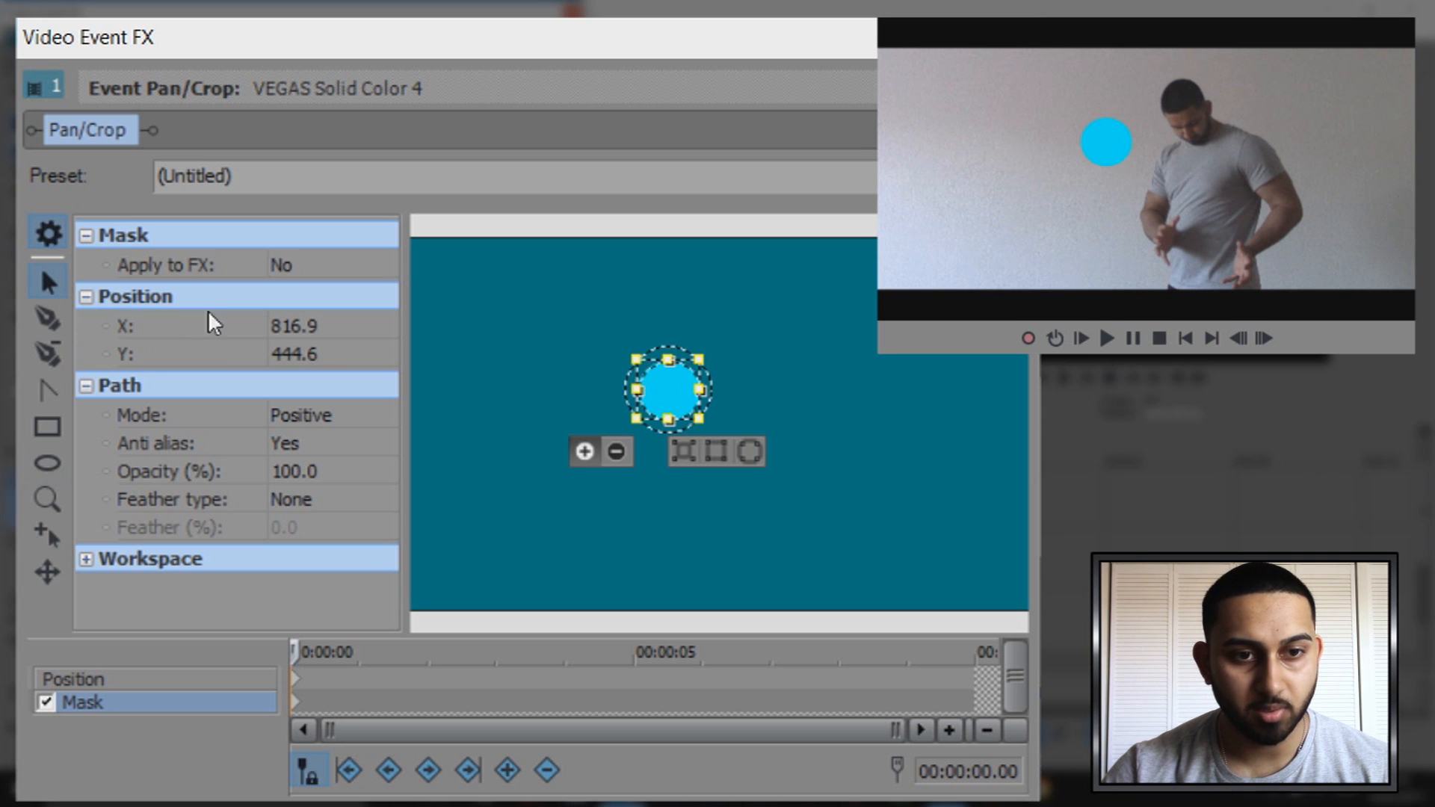
{"action": "left_click_drag", "start_coordinate": [661, 389], "coordinate": [784, 501]}
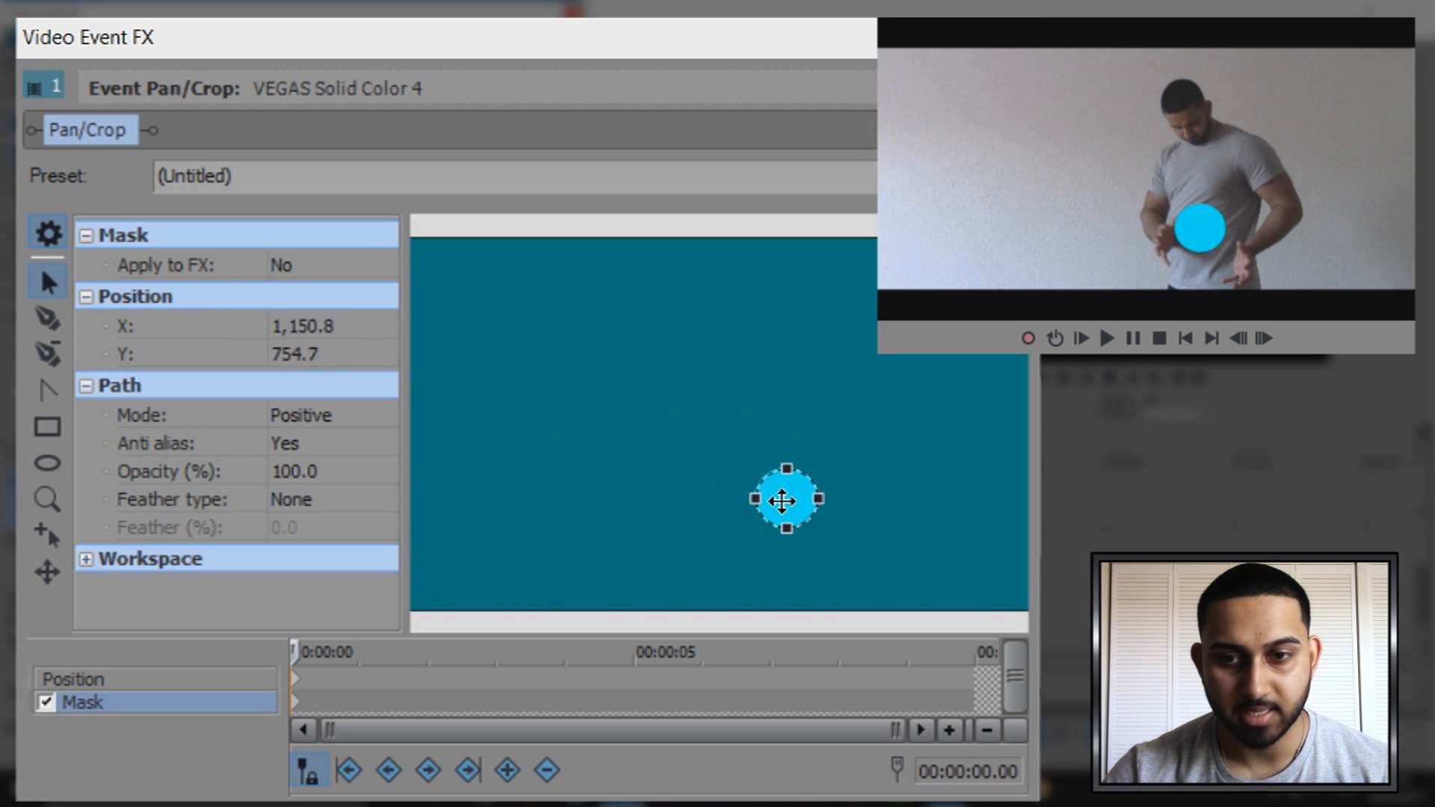
{"action": "left_click_drag", "start_coordinate": [784, 501], "coordinate": [792, 528]}
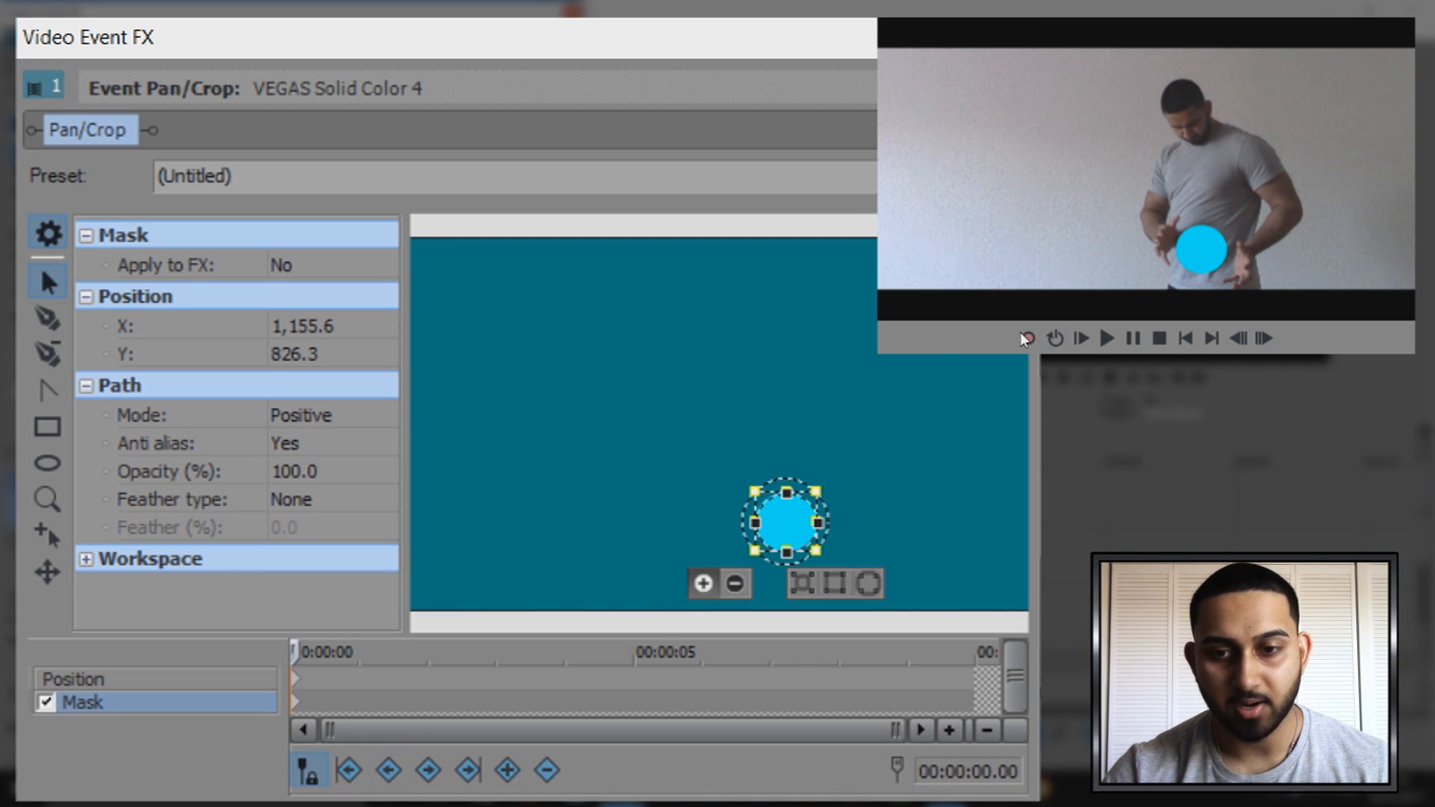
Keyframe the circle on the next frame so it follows the hands.
{"action": "left_click", "coordinate": [1264, 338]}
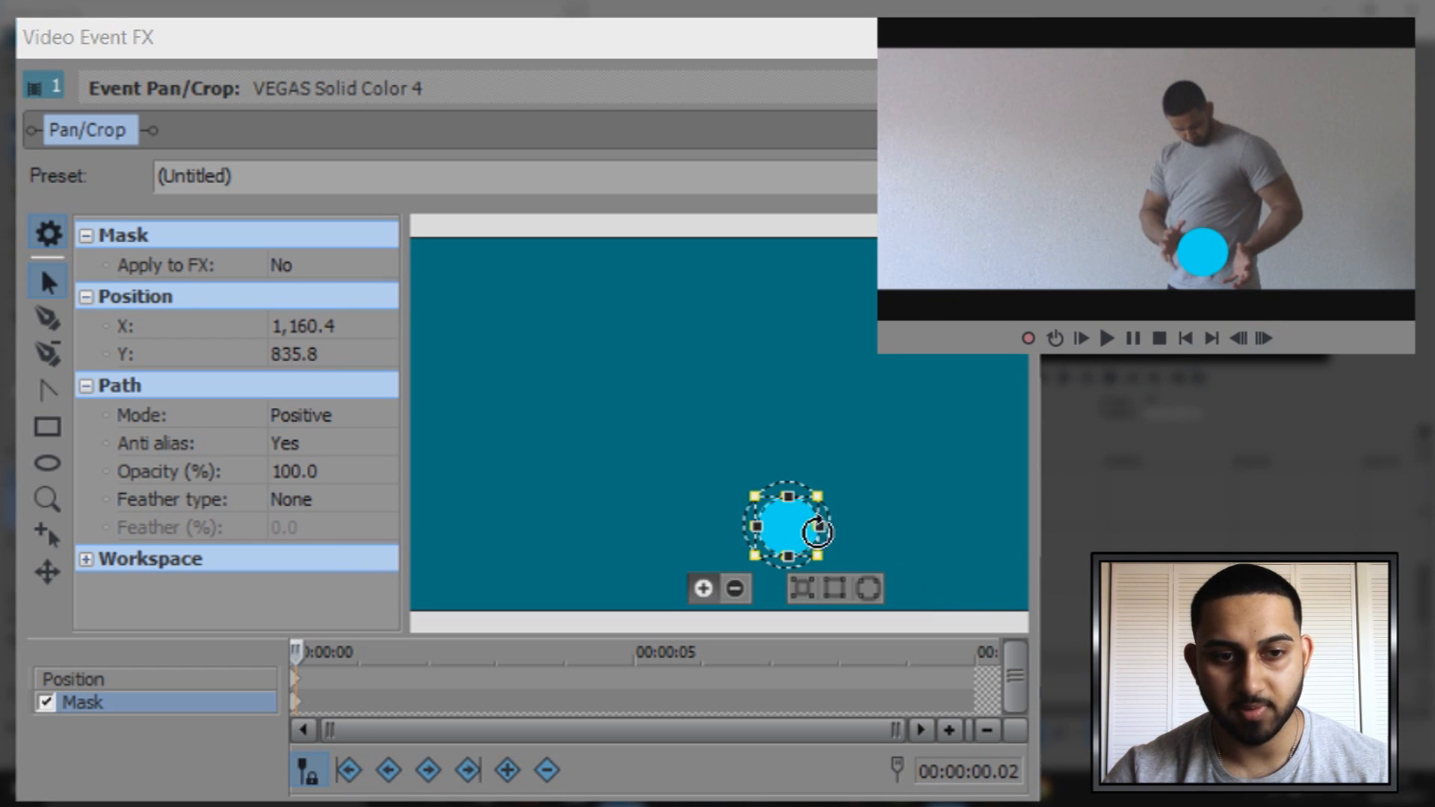
{"action": "left_click_drag", "start_coordinate": [801, 531], "coordinate": [789, 531]}
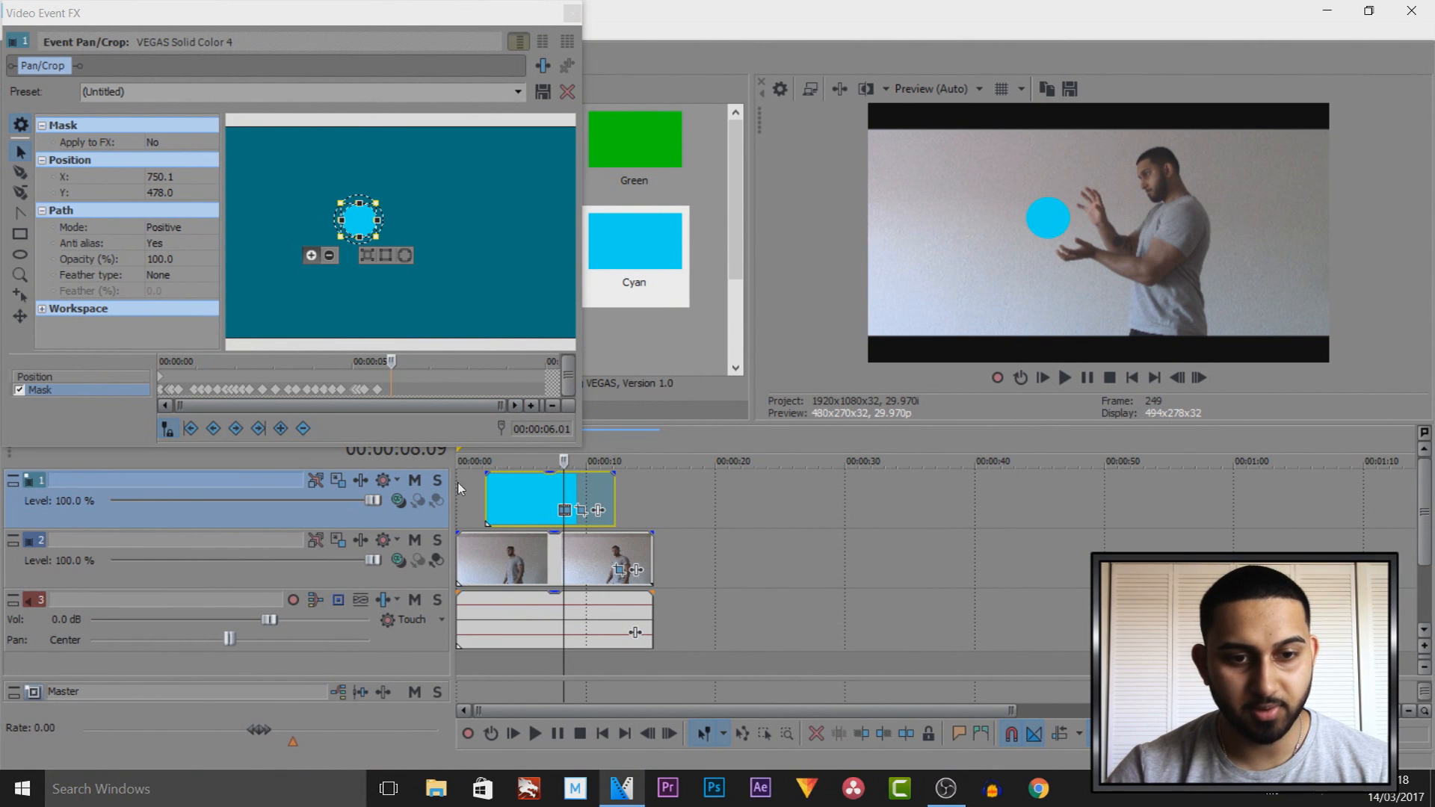
Play back the cyan ball following the hands, then stop playback.
{"action": "left_click", "coordinate": [1112, 378]}
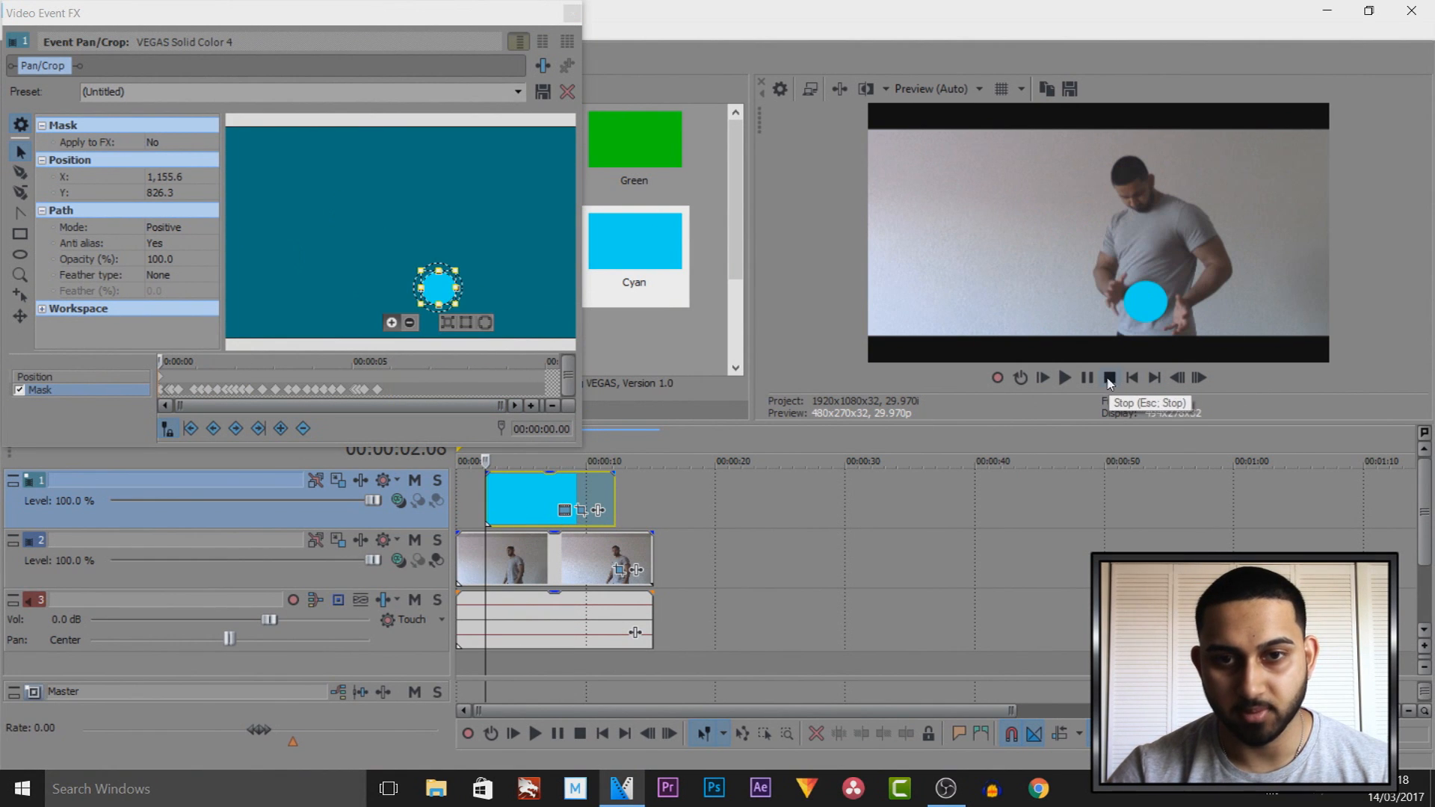
{"action": "left_click", "coordinate": [1065, 377]}
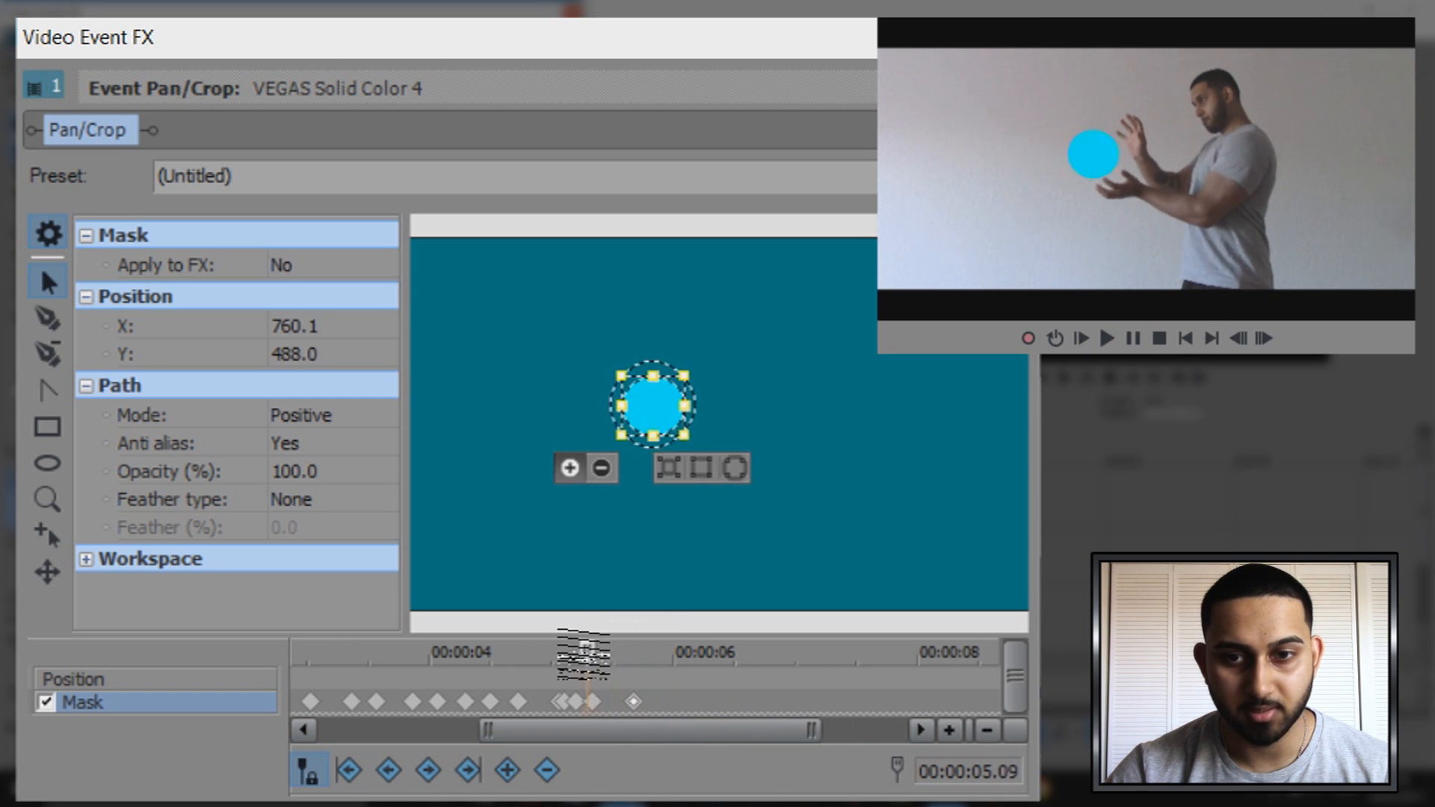
Just after five seconds, add mask points and stretch the circle into a straight beam to the left edge.
{"action": "left_click_drag", "start_coordinate": [652, 403], "coordinate": [657, 399]}
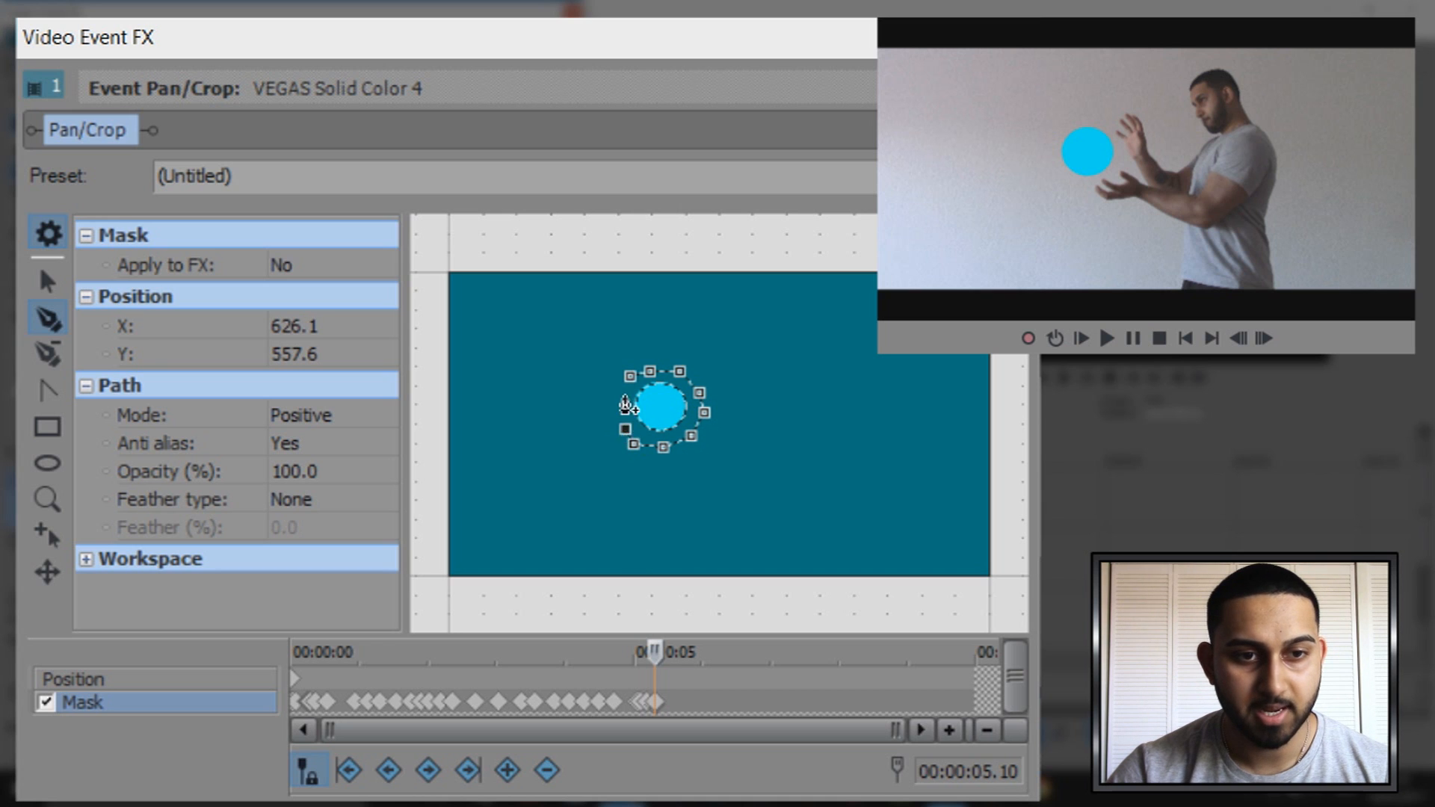
{"action": "left_click_drag", "start_coordinate": [659, 410], "coordinate": [429, 424]}
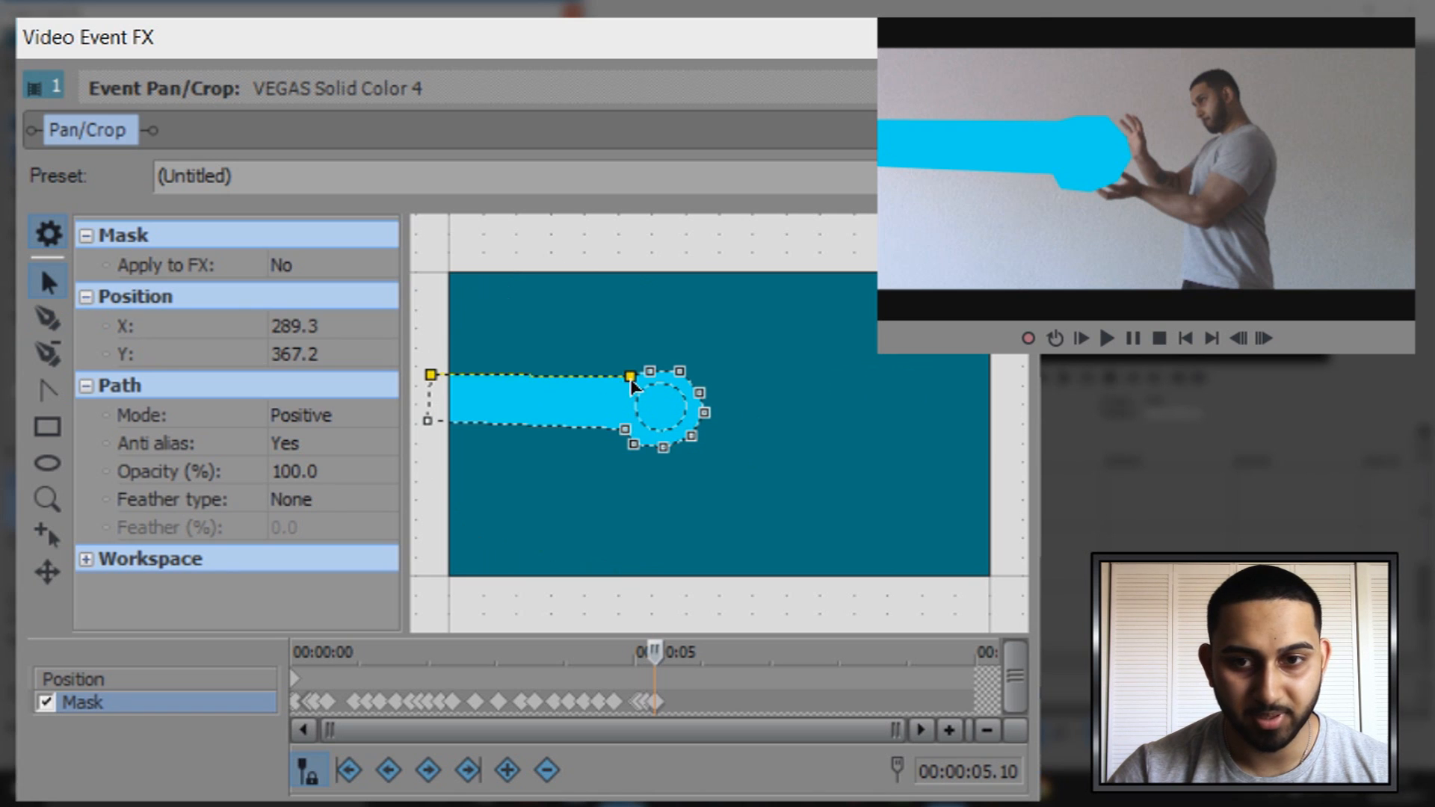
{"action": "left_click_drag", "start_coordinate": [630, 375], "coordinate": [618, 388]}
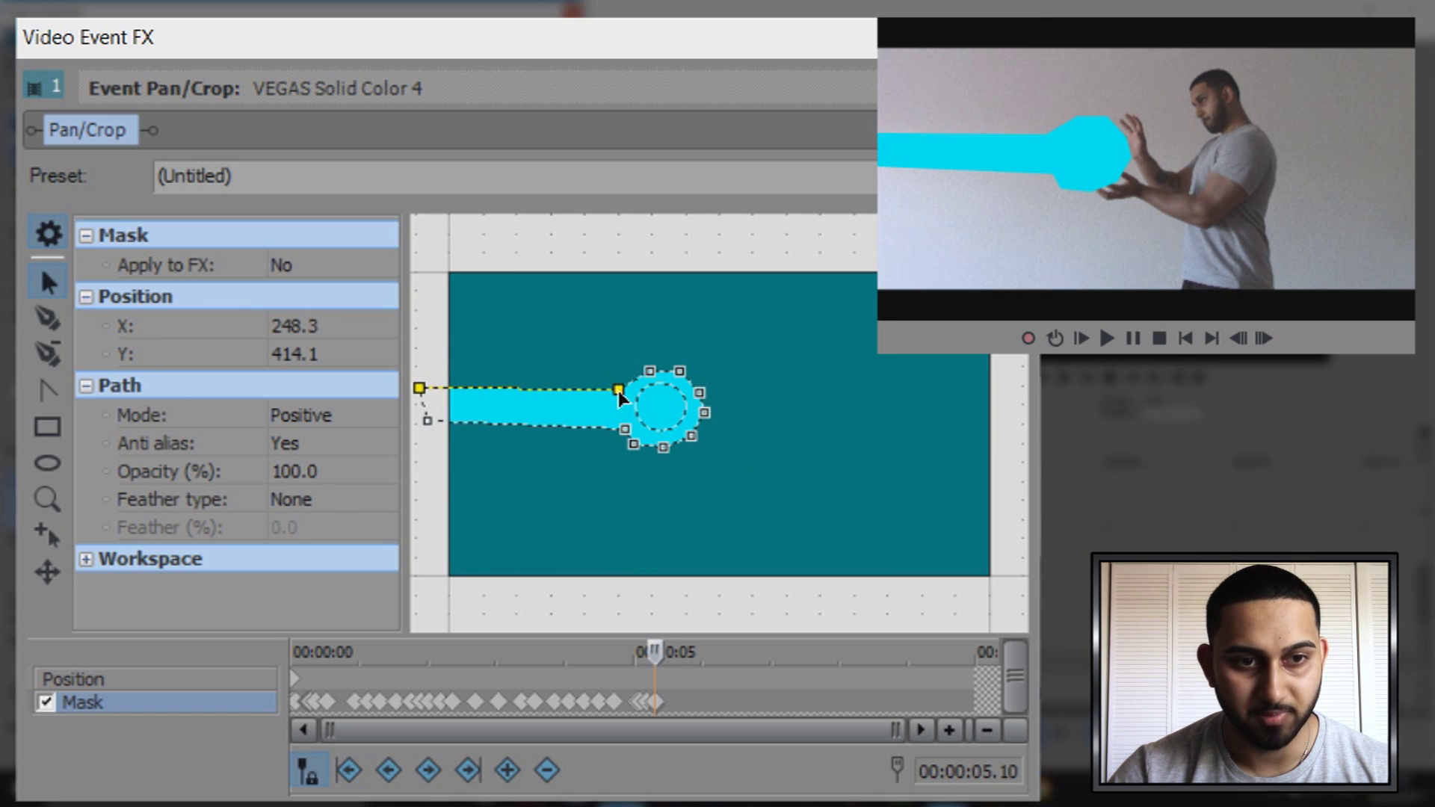
{"action": "left_click_drag", "start_coordinate": [621, 387], "coordinate": [627, 384]}
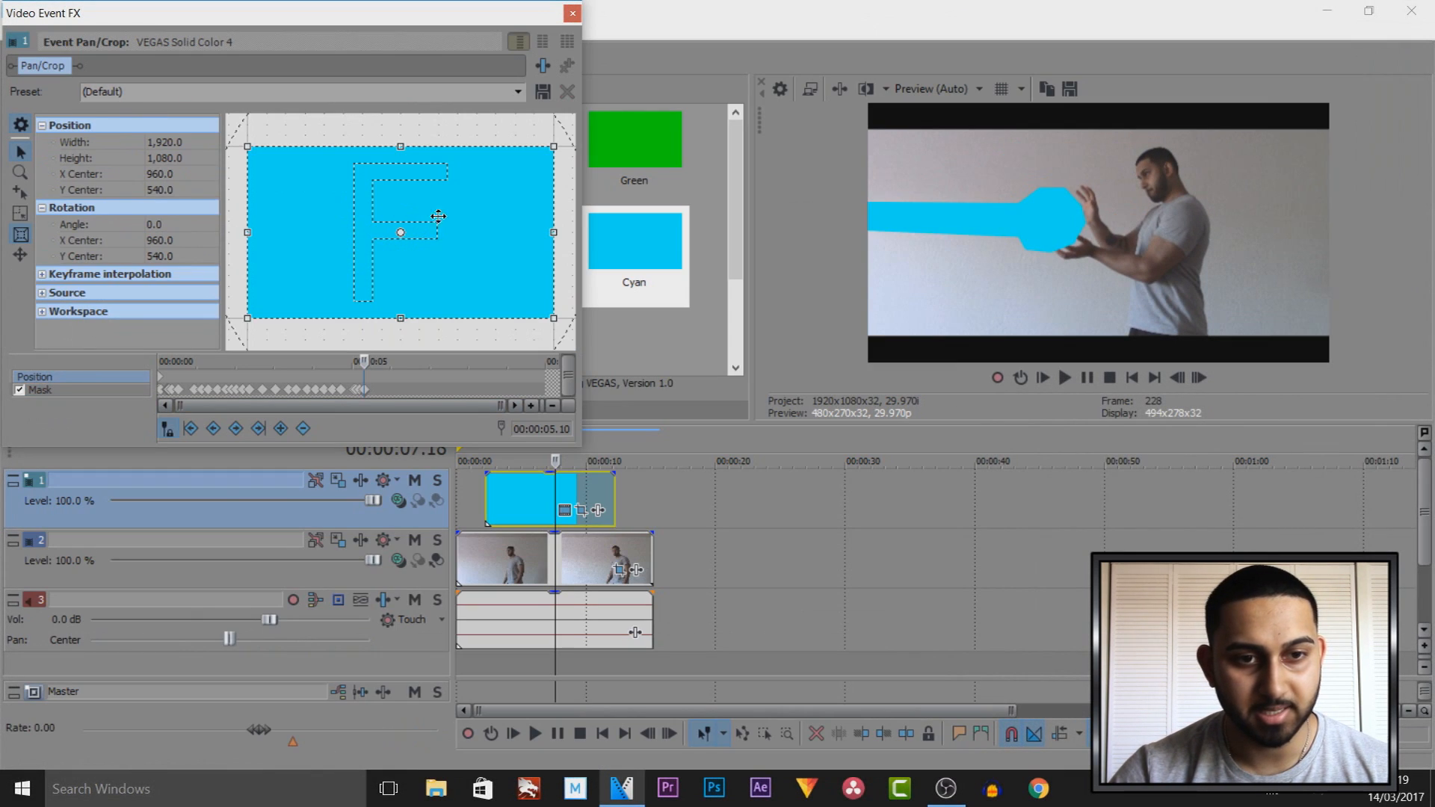
Offset the cyan layer slightly right and down, then close the Video Event FX window.
{"action": "left_click_drag", "start_coordinate": [400, 232], "coordinate": [437, 249]}
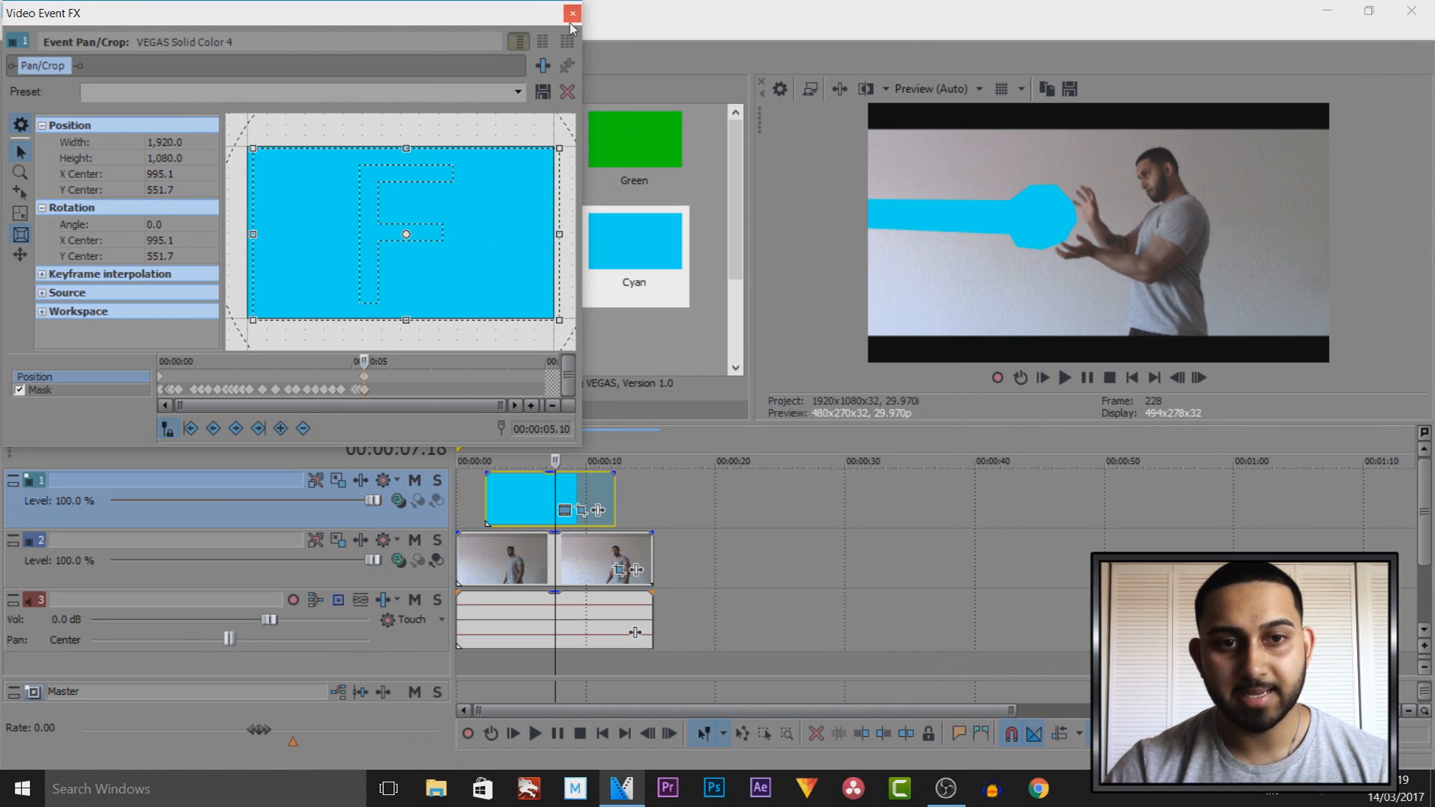
{"action": "left_click", "coordinate": [570, 15]}
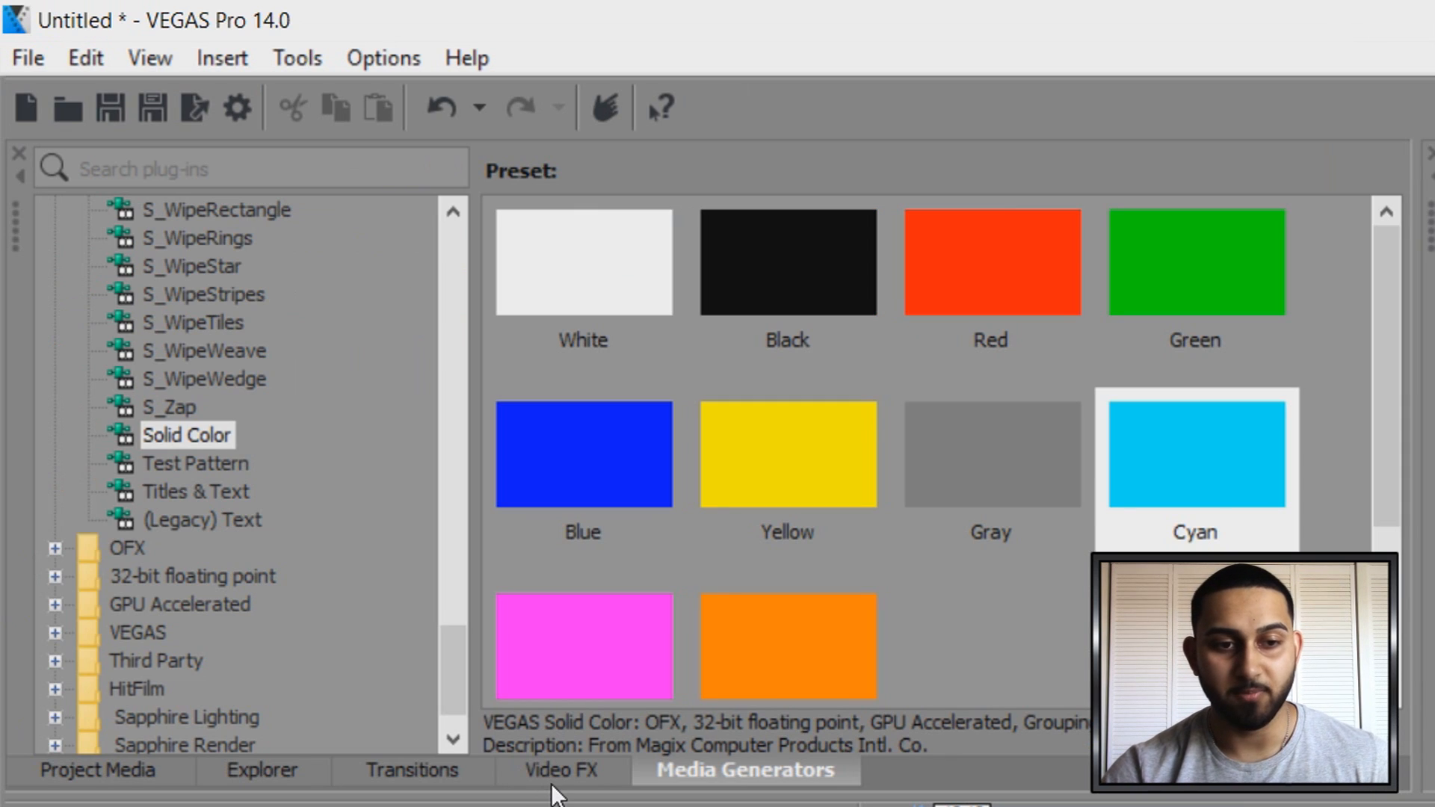
Restore the Default Layout and apply Gaussian Blur 'Light Blur' to the cyan event.
{"action": "left_click", "coordinate": [149, 58]}
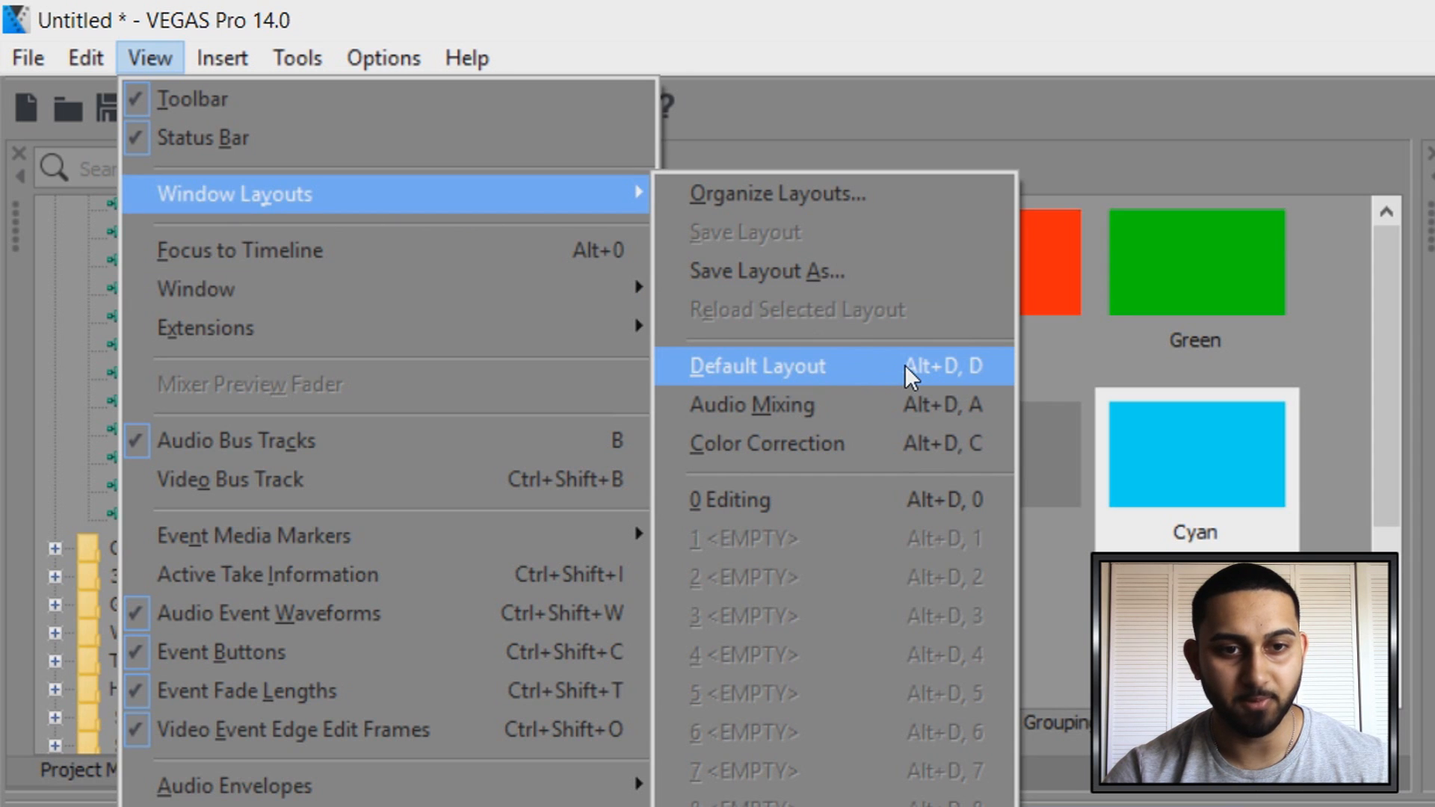
{"action": "left_click", "coordinate": [758, 366]}
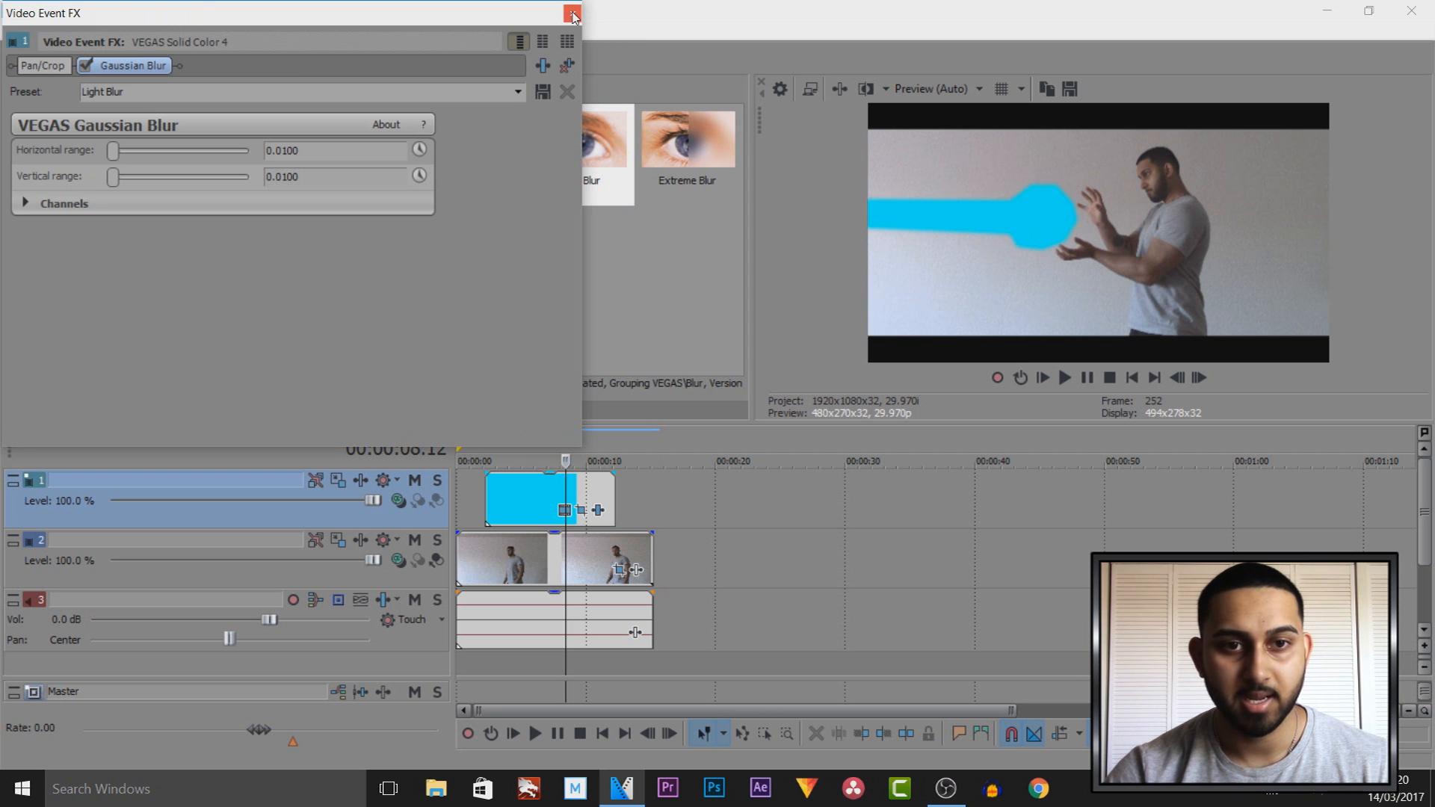
{"action": "left_click", "coordinate": [570, 12]}
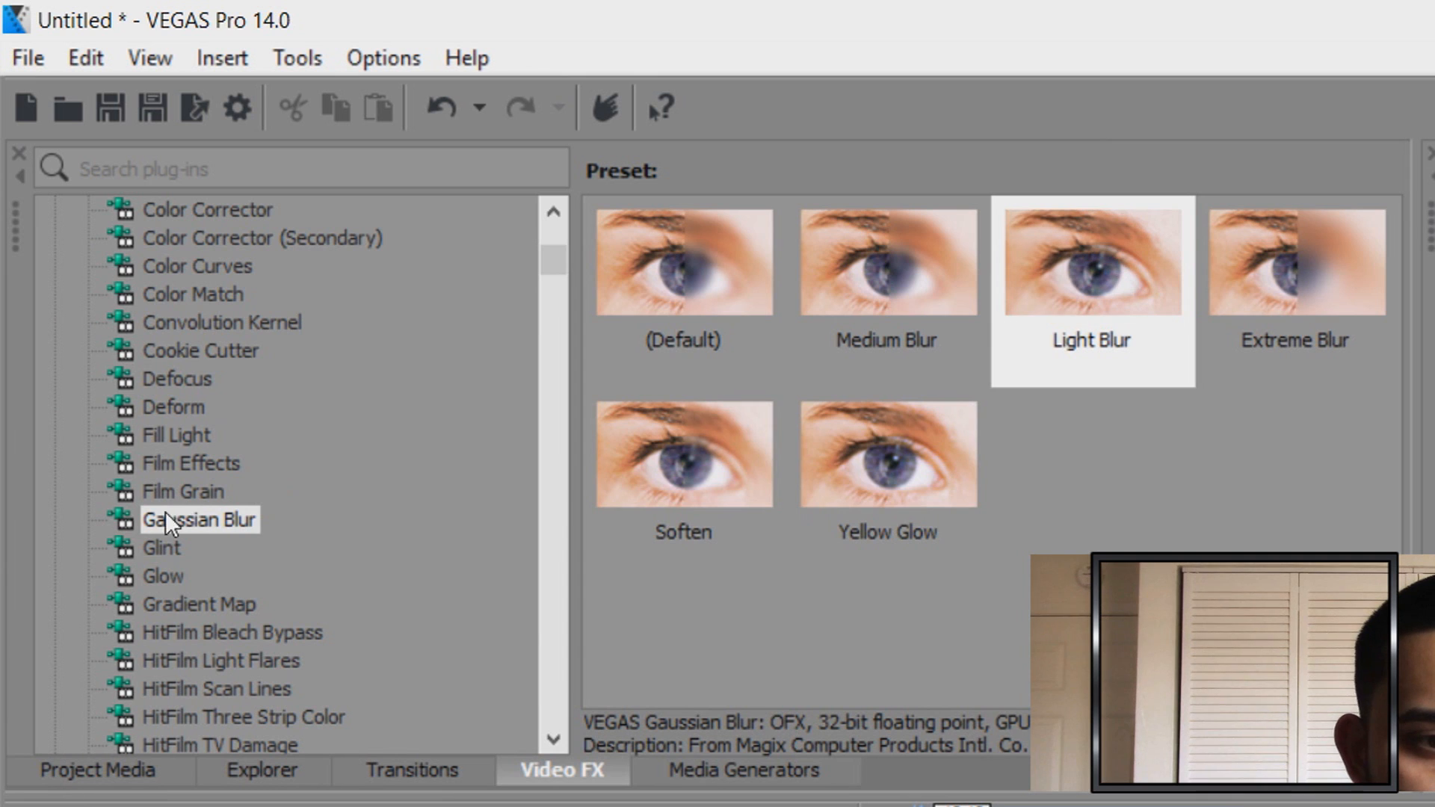
{"action": "left_click", "coordinate": [162, 548]}
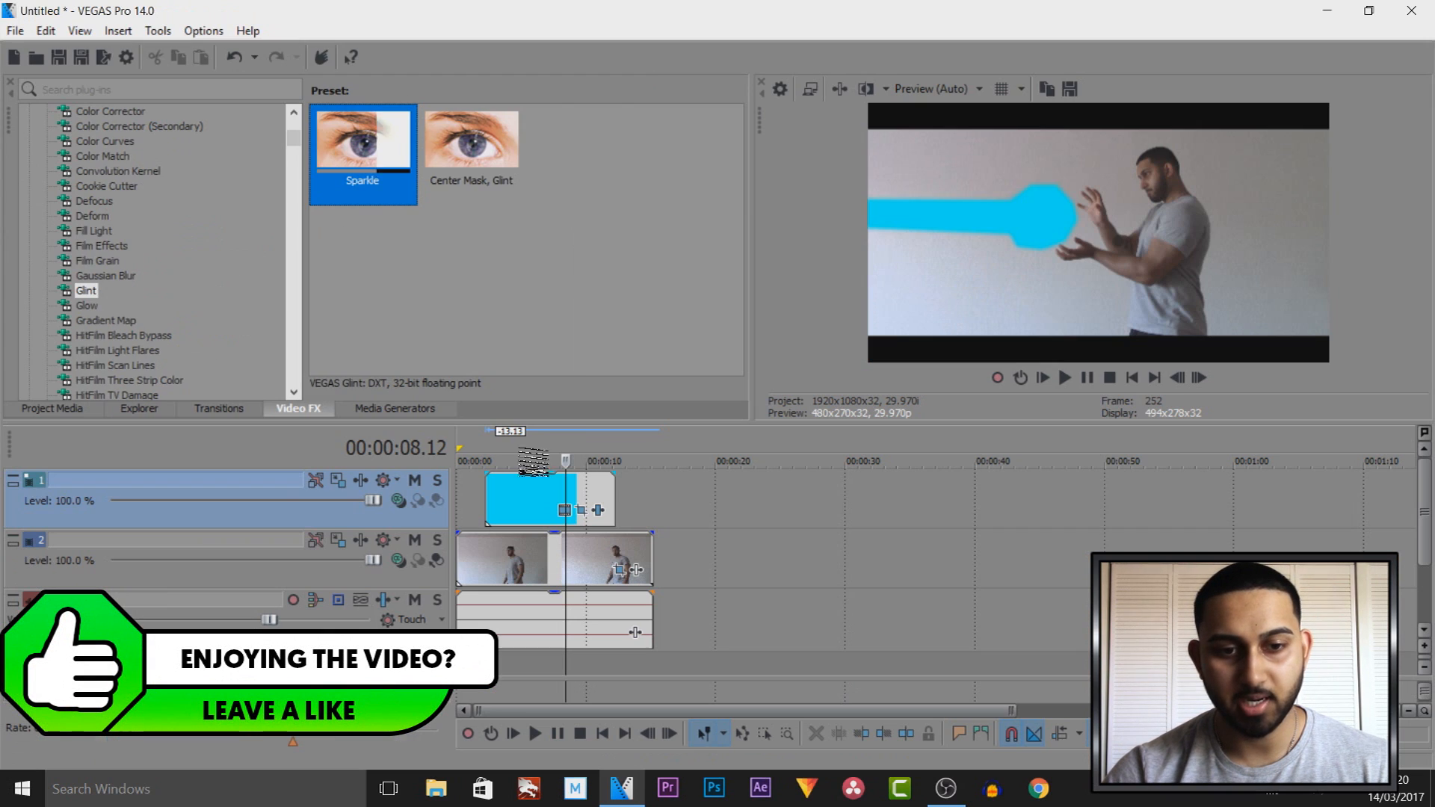
{"action": "double_click", "coordinate": [362, 153]}
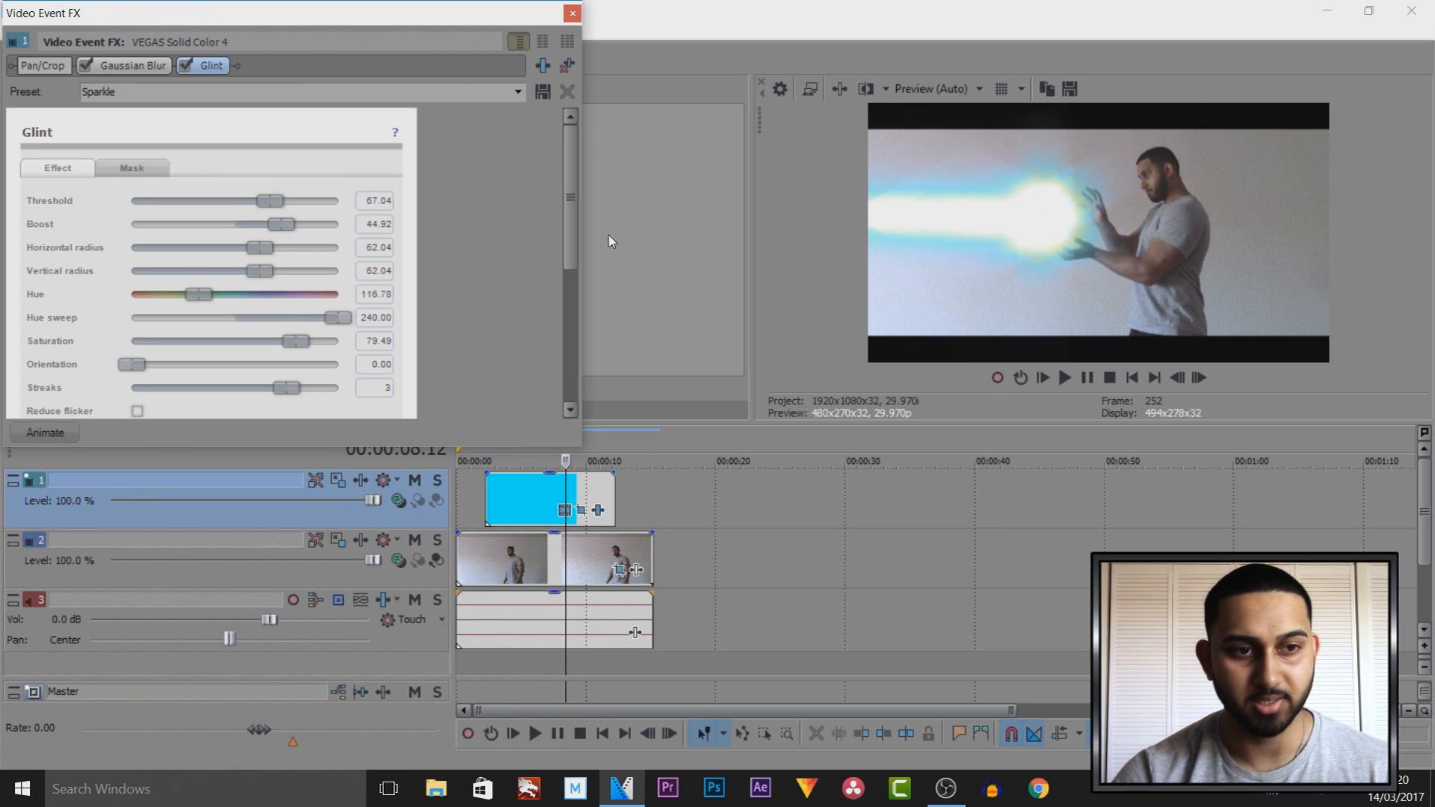
{"action": "left_click", "coordinate": [570, 14]}
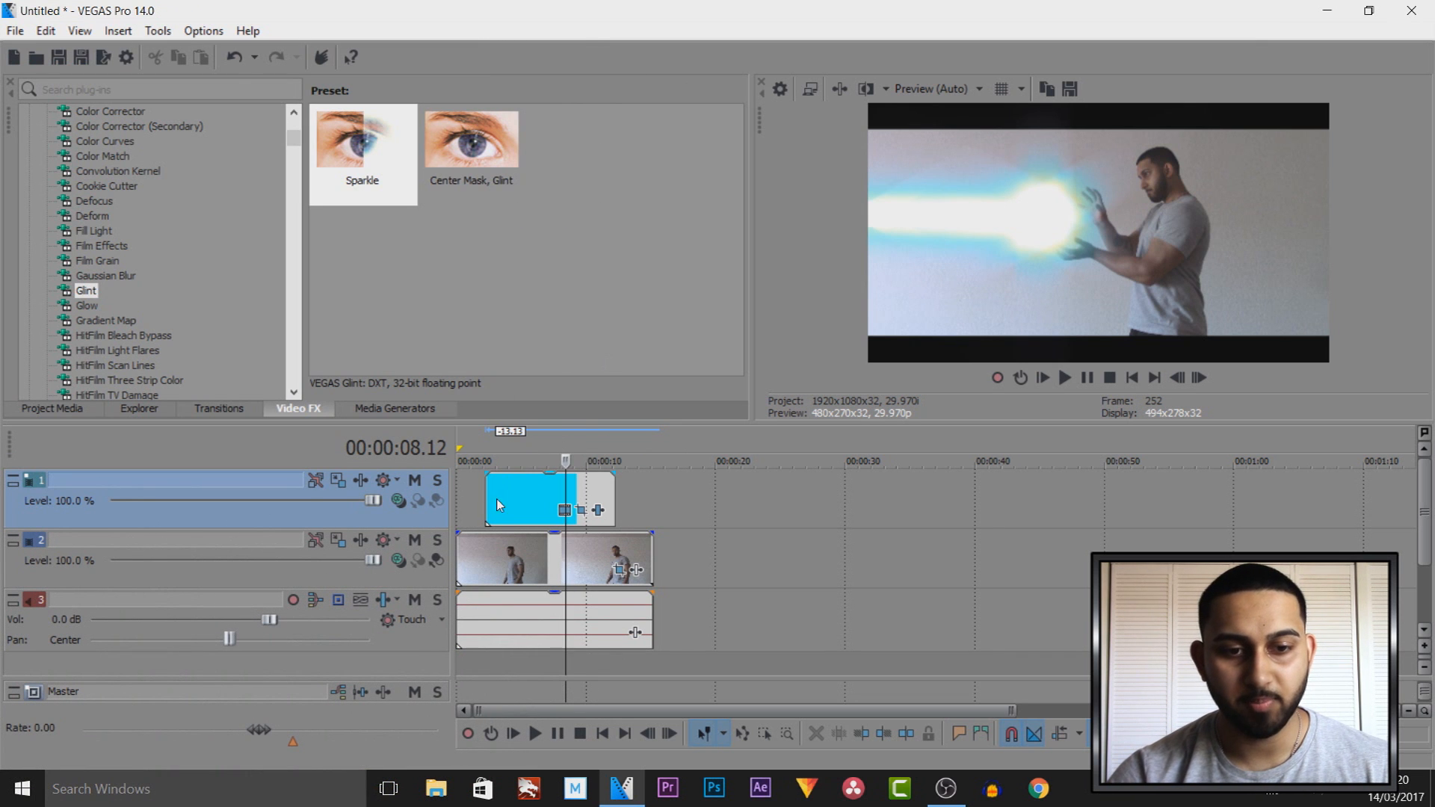
{"action": "left_click", "coordinate": [1086, 377]}
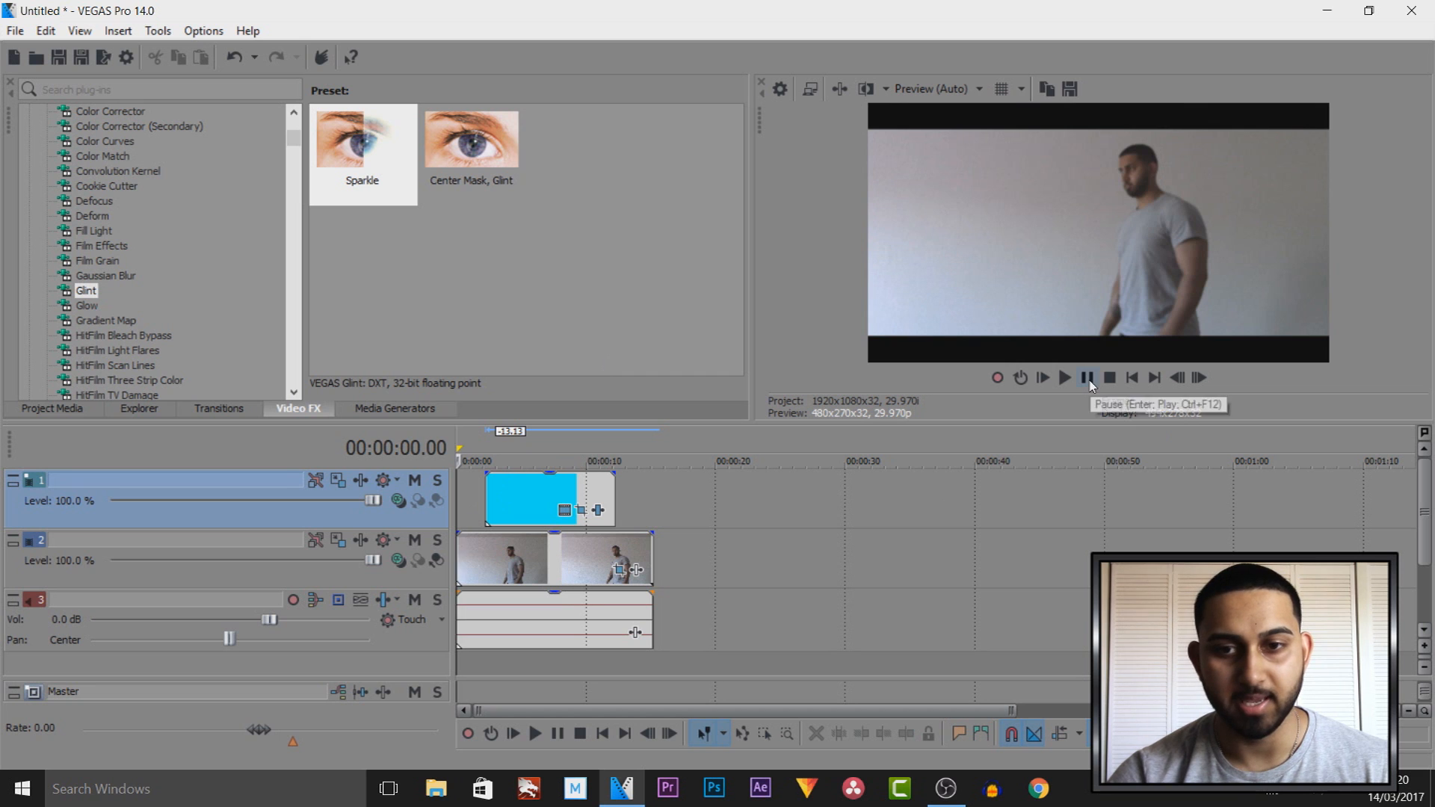
{"action": "left_click", "coordinate": [1064, 377]}
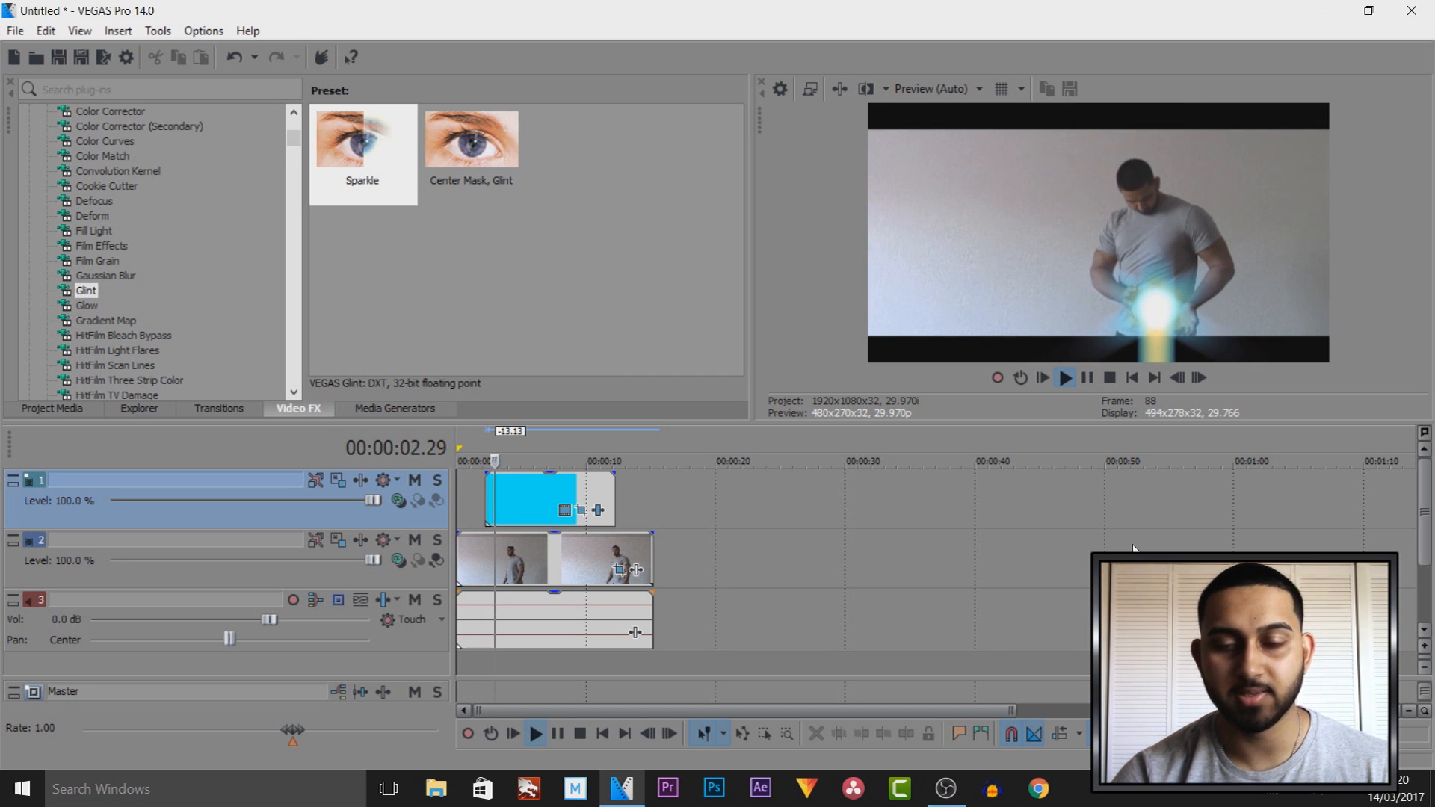
{"action": "left_click", "coordinate": [1067, 377]}
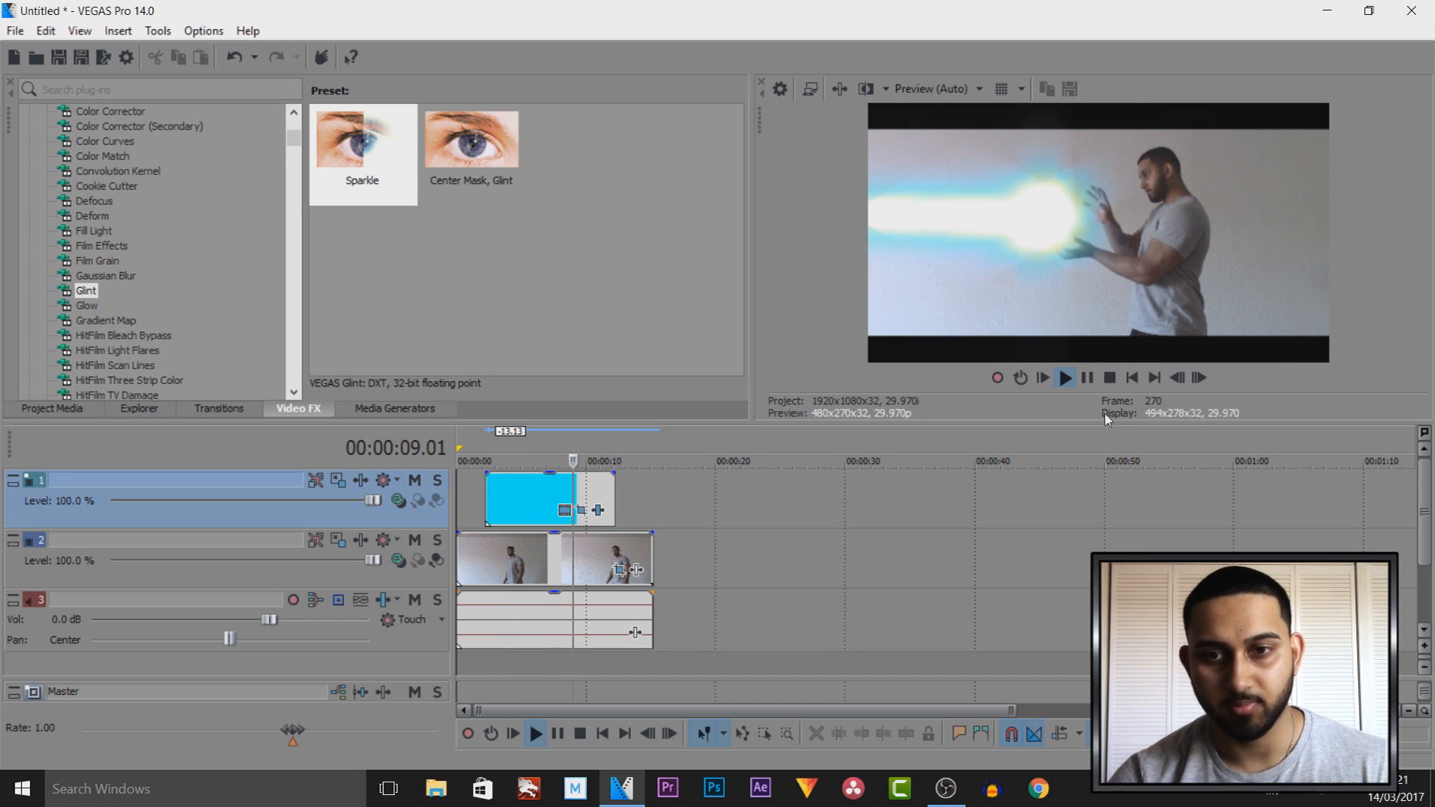
{"action": "left_click", "coordinate": [1066, 377]}
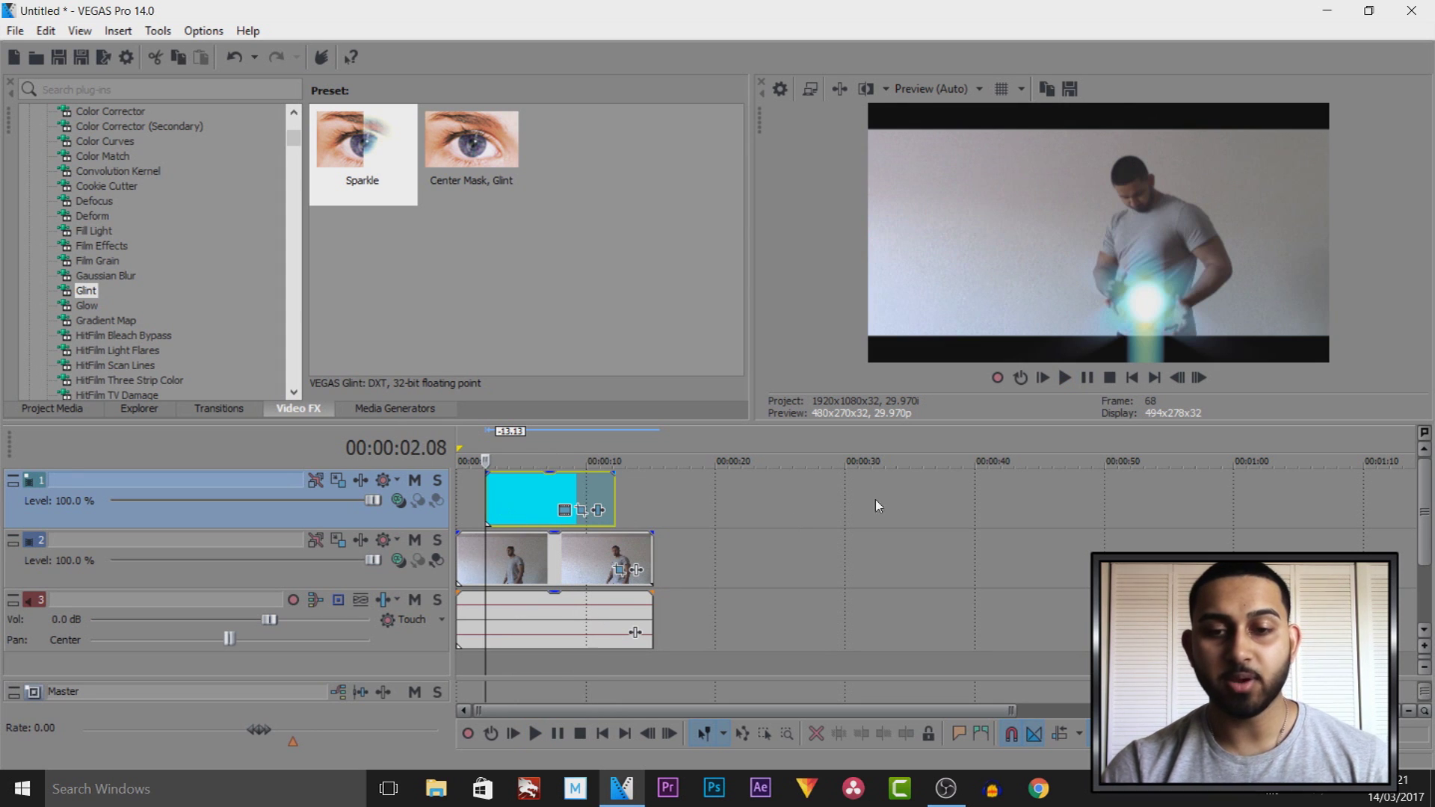
{"action": "mouse_move", "coordinate": [1089, 377]}
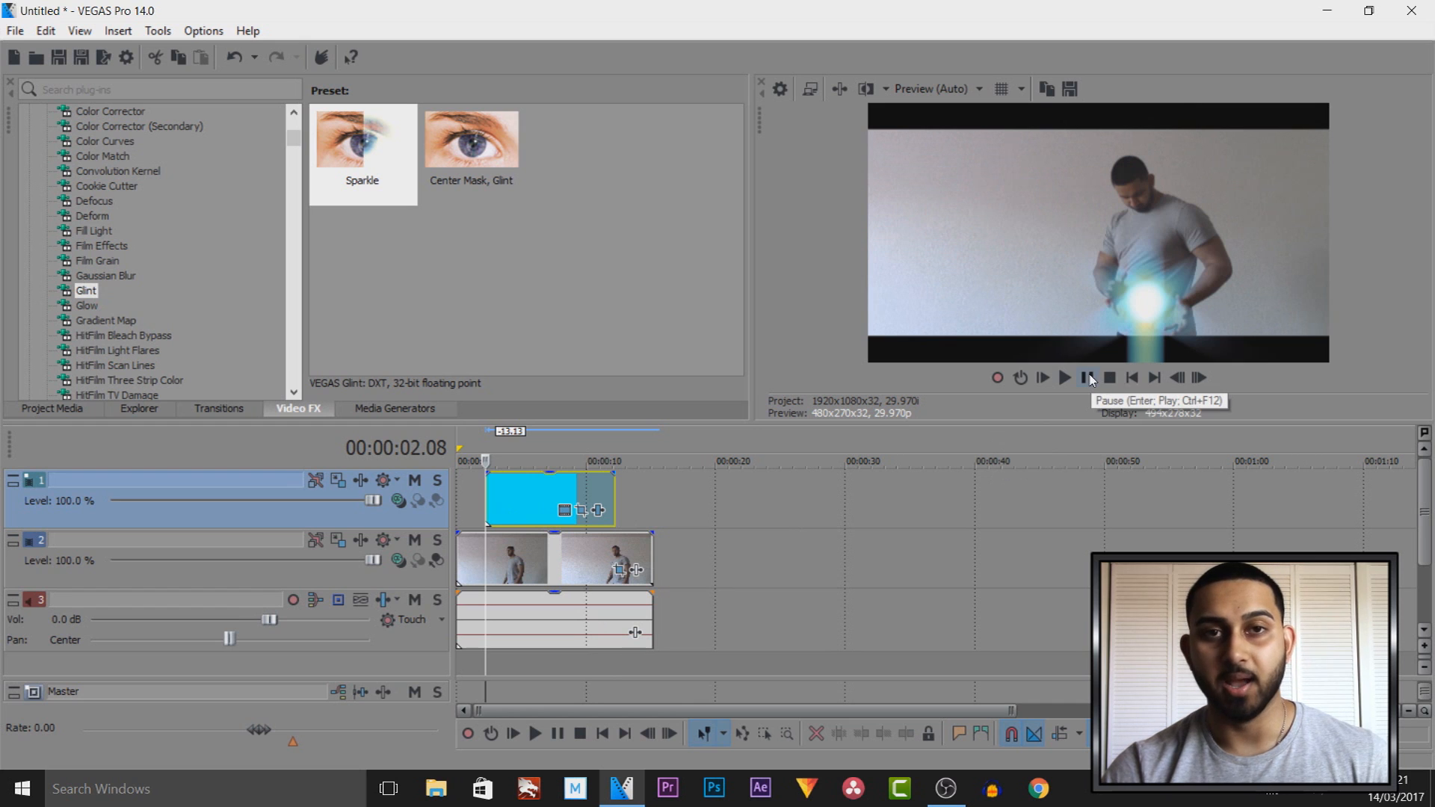
{"action": "mouse_move", "coordinate": [1103, 337]}
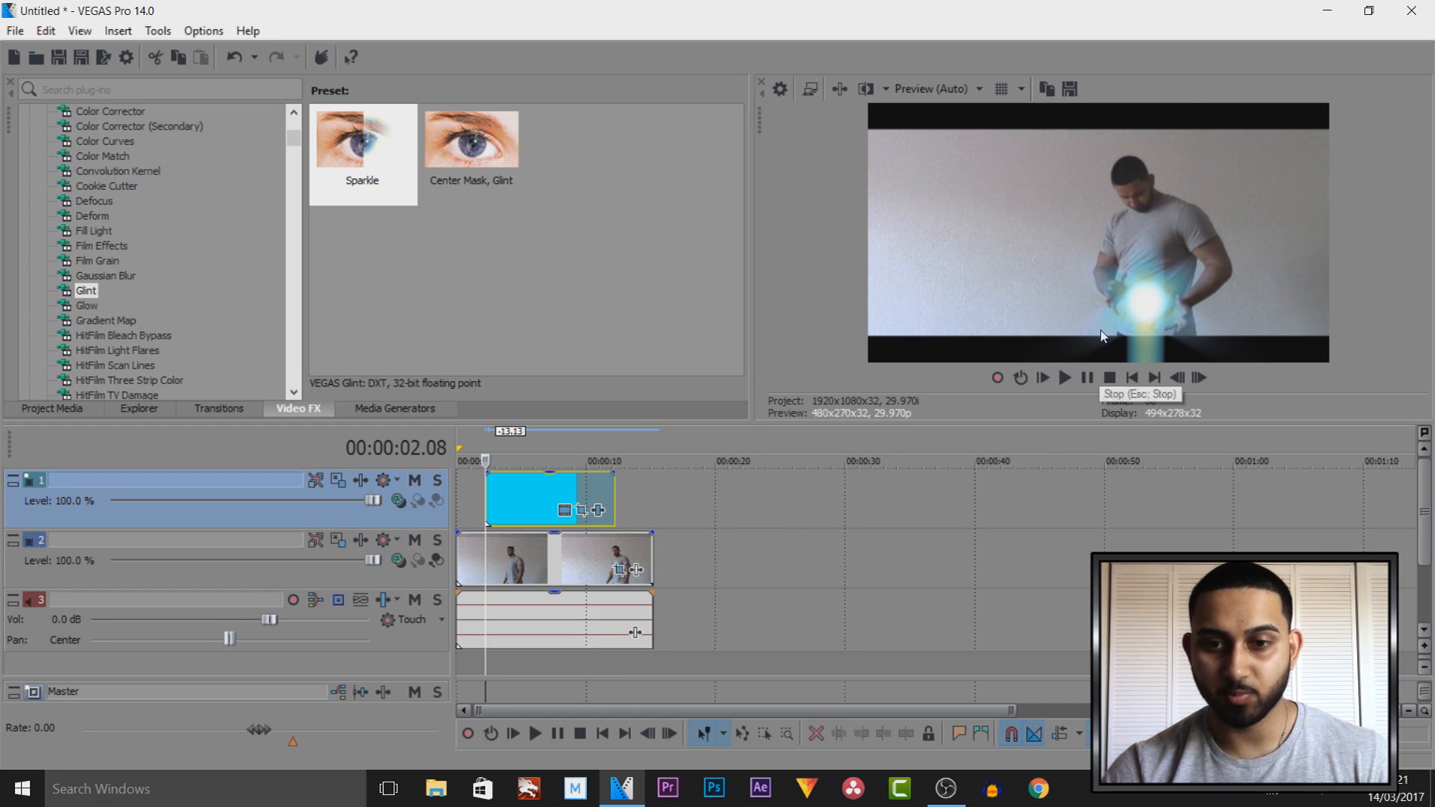
{"action": "left_click", "coordinate": [1110, 378]}
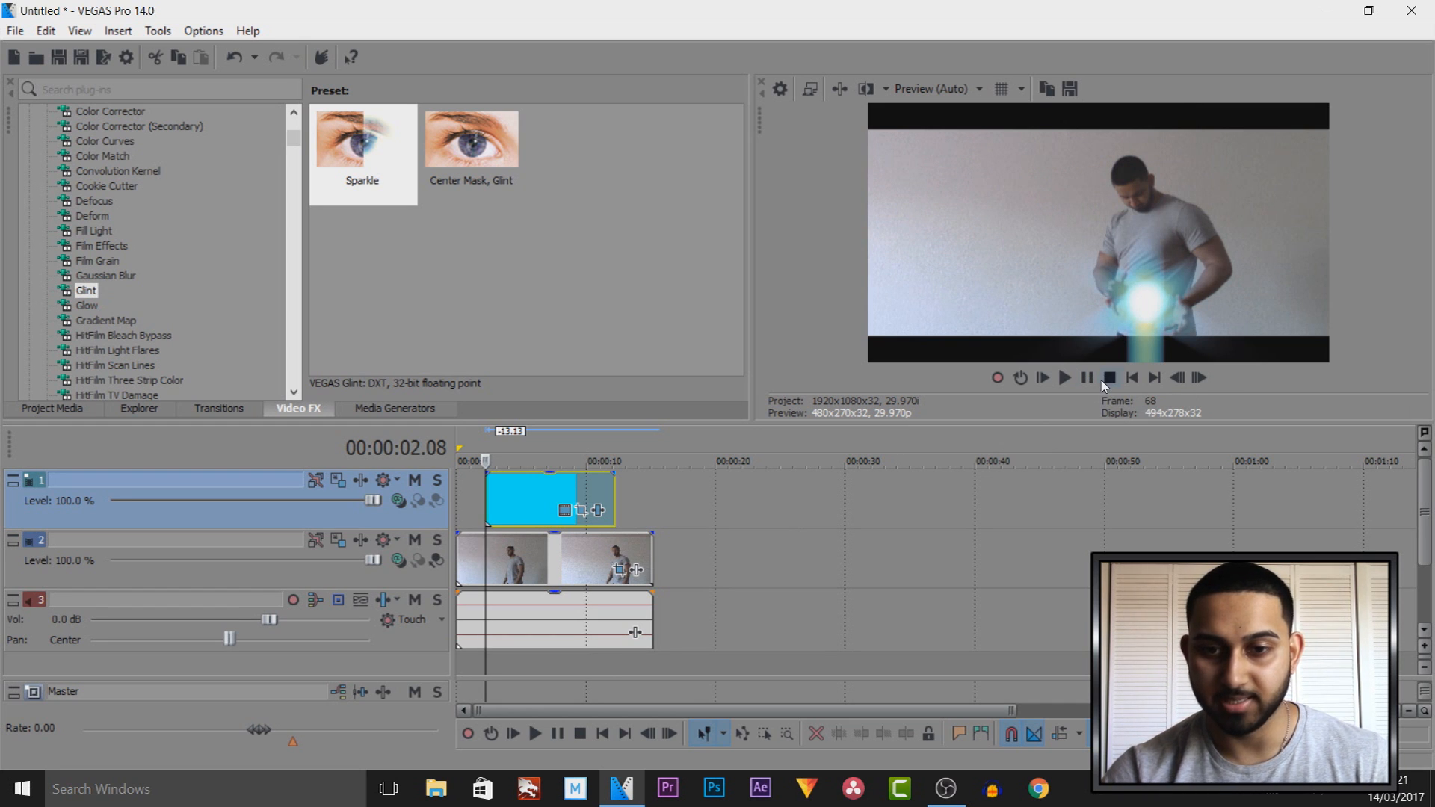
{"action": "left_click", "coordinate": [1066, 378]}
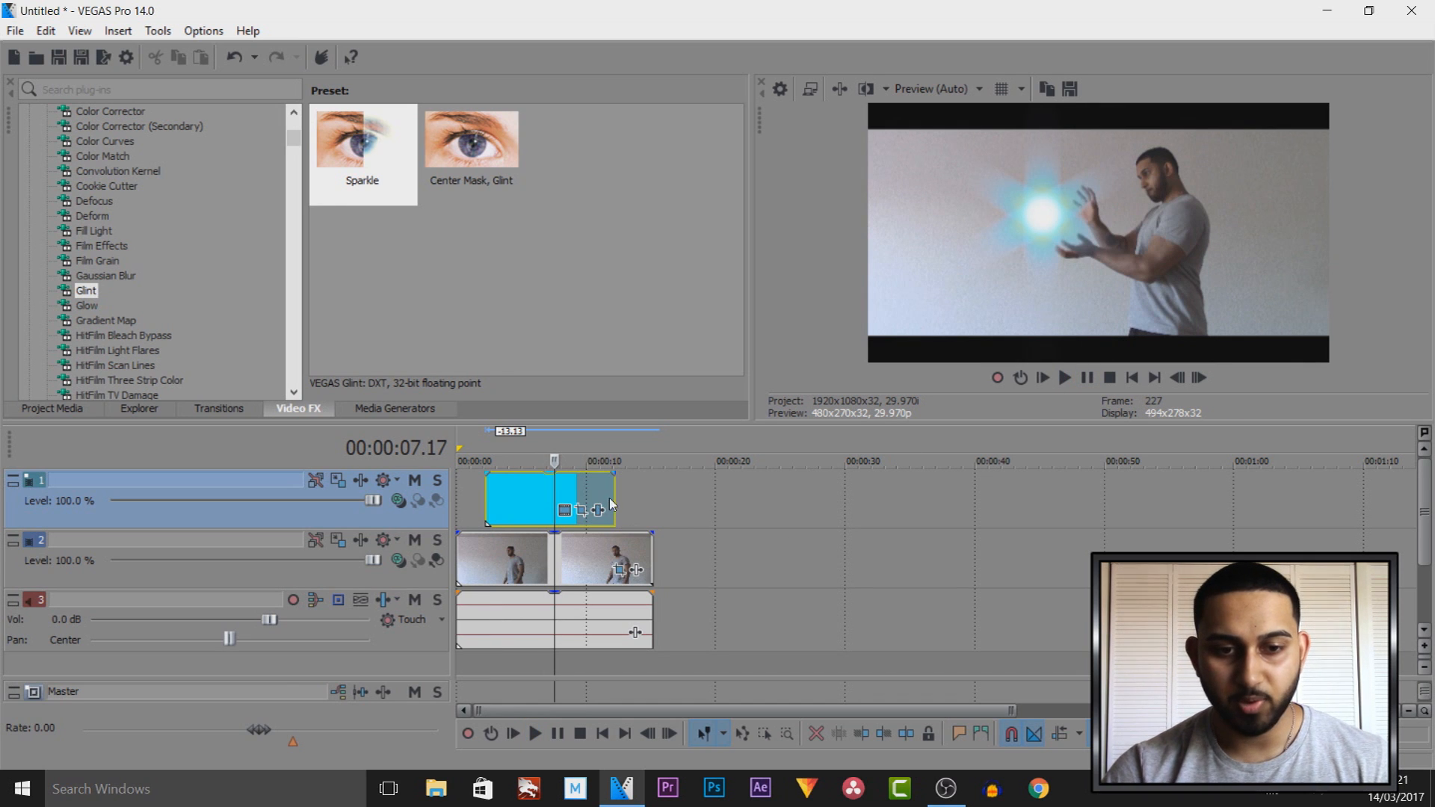
Trim the cyan ball clip to end near 7 seconds and return to Project Media.
{"action": "left_click_drag", "start_coordinate": [616, 498], "coordinate": [554, 498]}
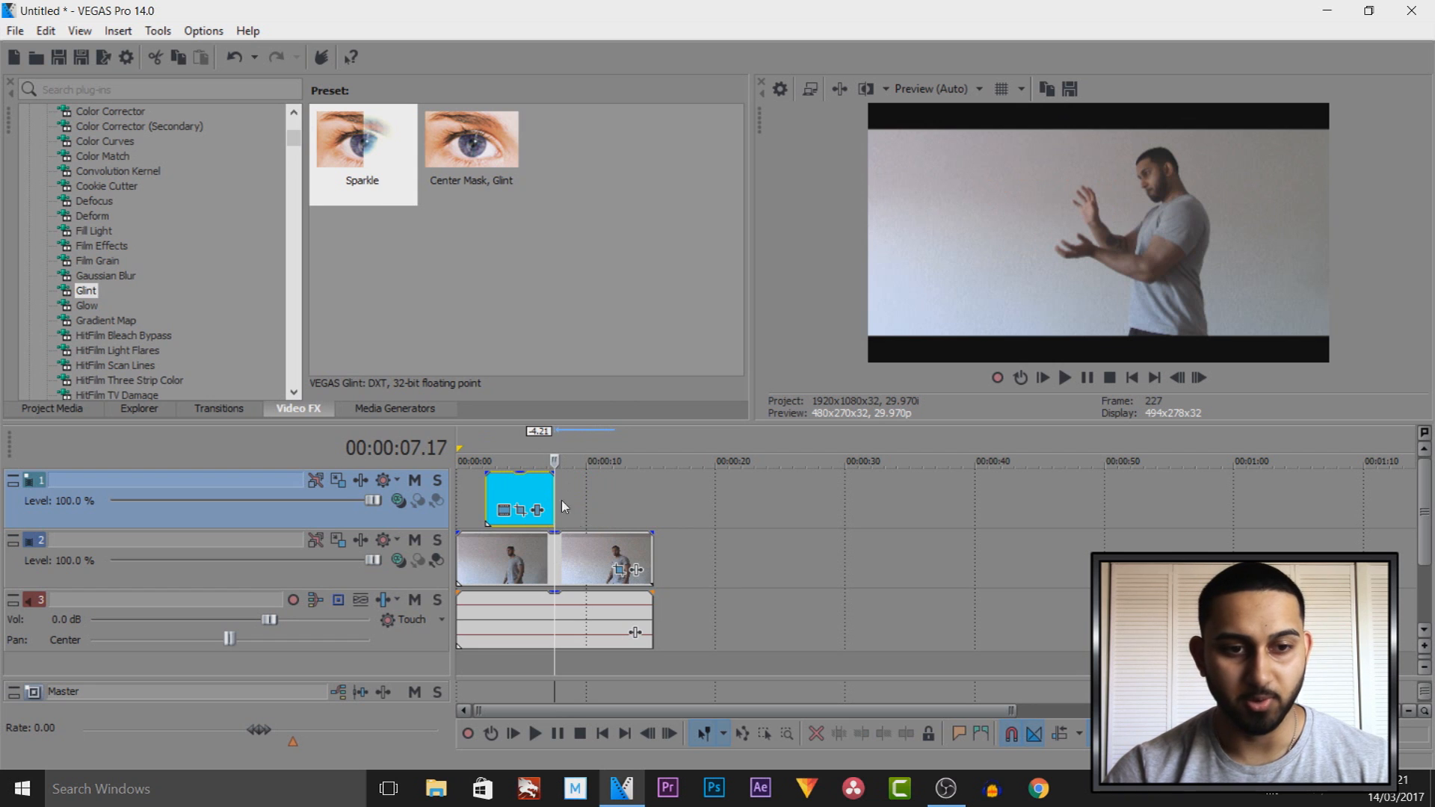
{"action": "left_click", "coordinate": [52, 409]}
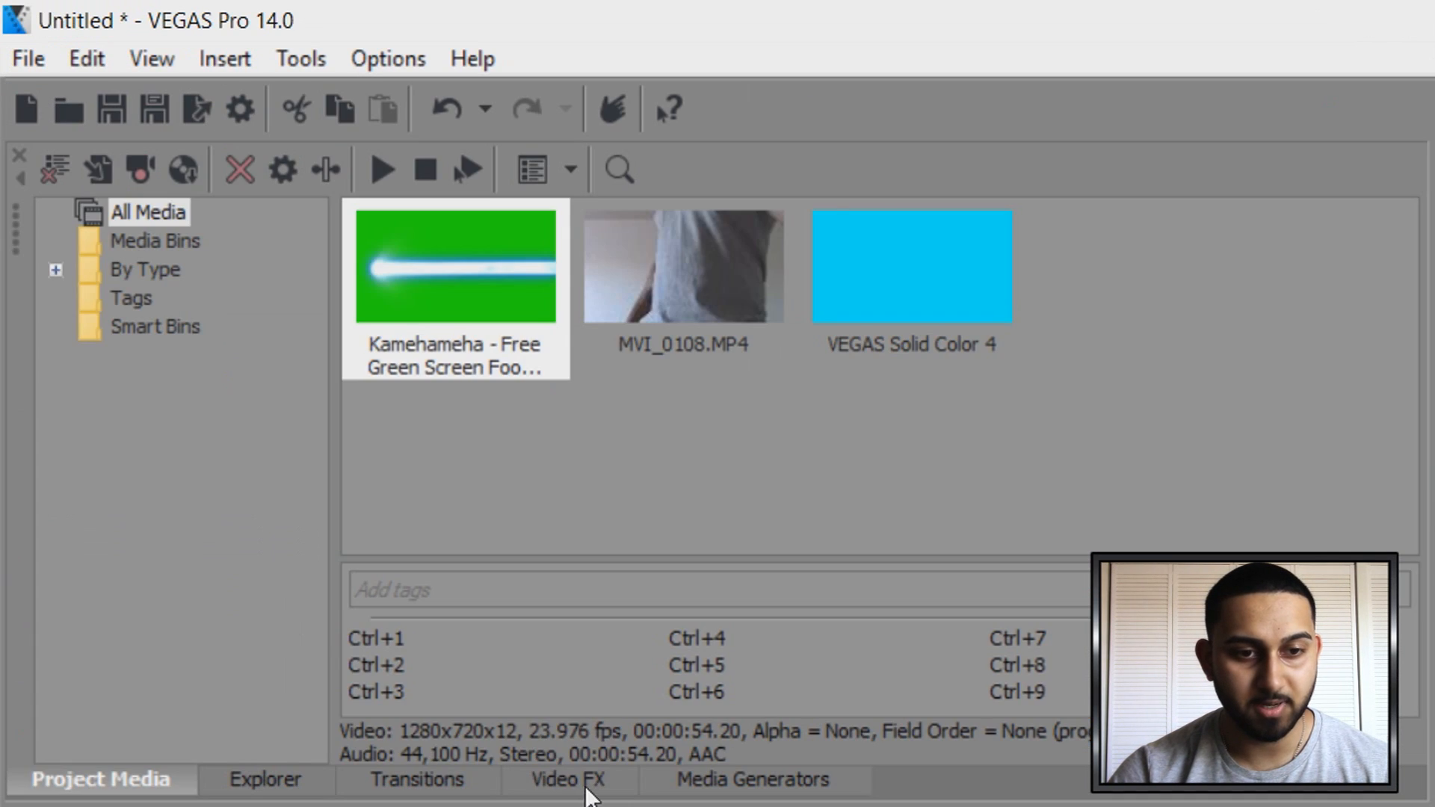
Apply Chroma Keyer to the Kamehameha clip and raise its Low threshold to remove the green.
{"action": "left_click", "coordinate": [568, 801]}
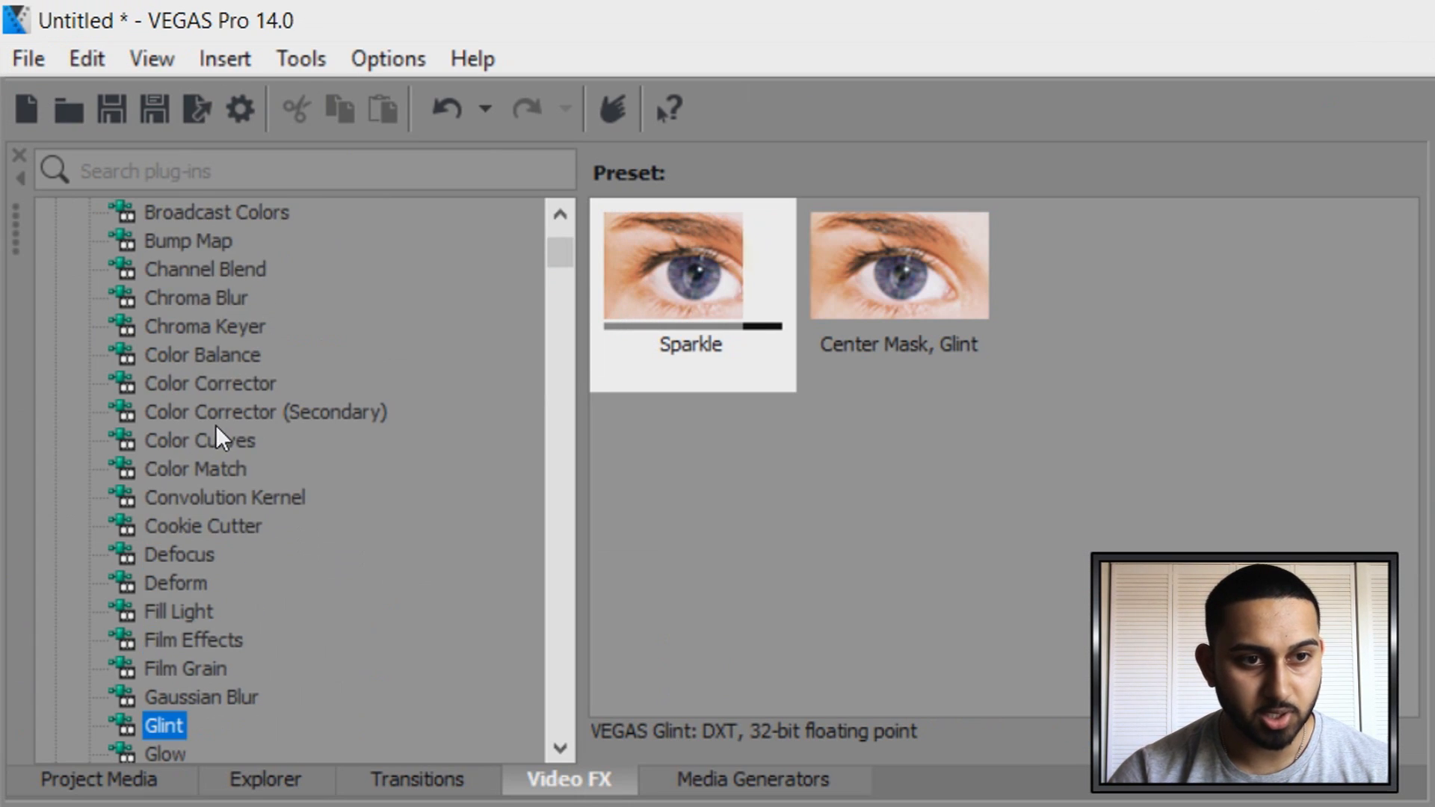
{"action": "left_click", "coordinate": [204, 326]}
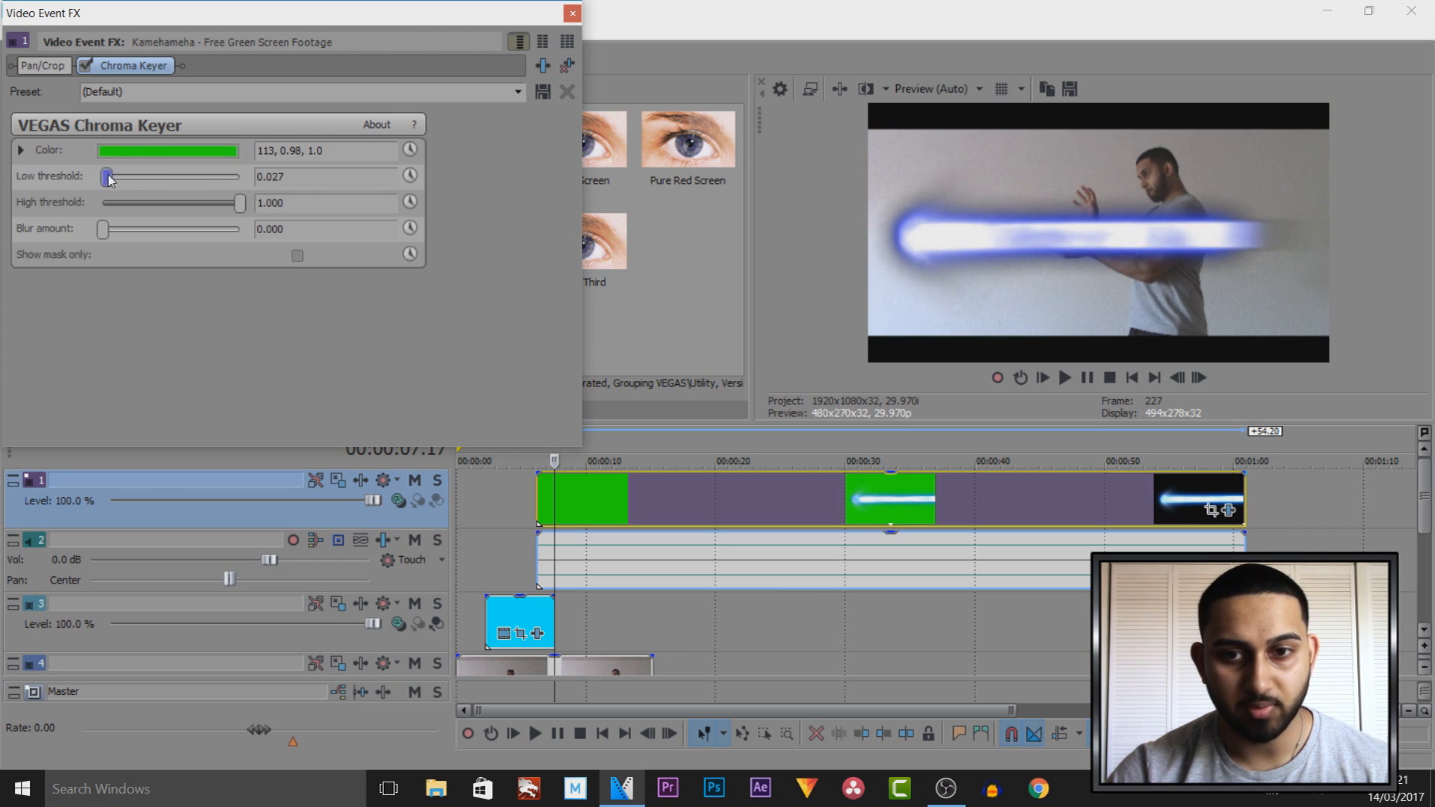
{"action": "left_click_drag", "start_coordinate": [110, 177], "coordinate": [139, 176]}
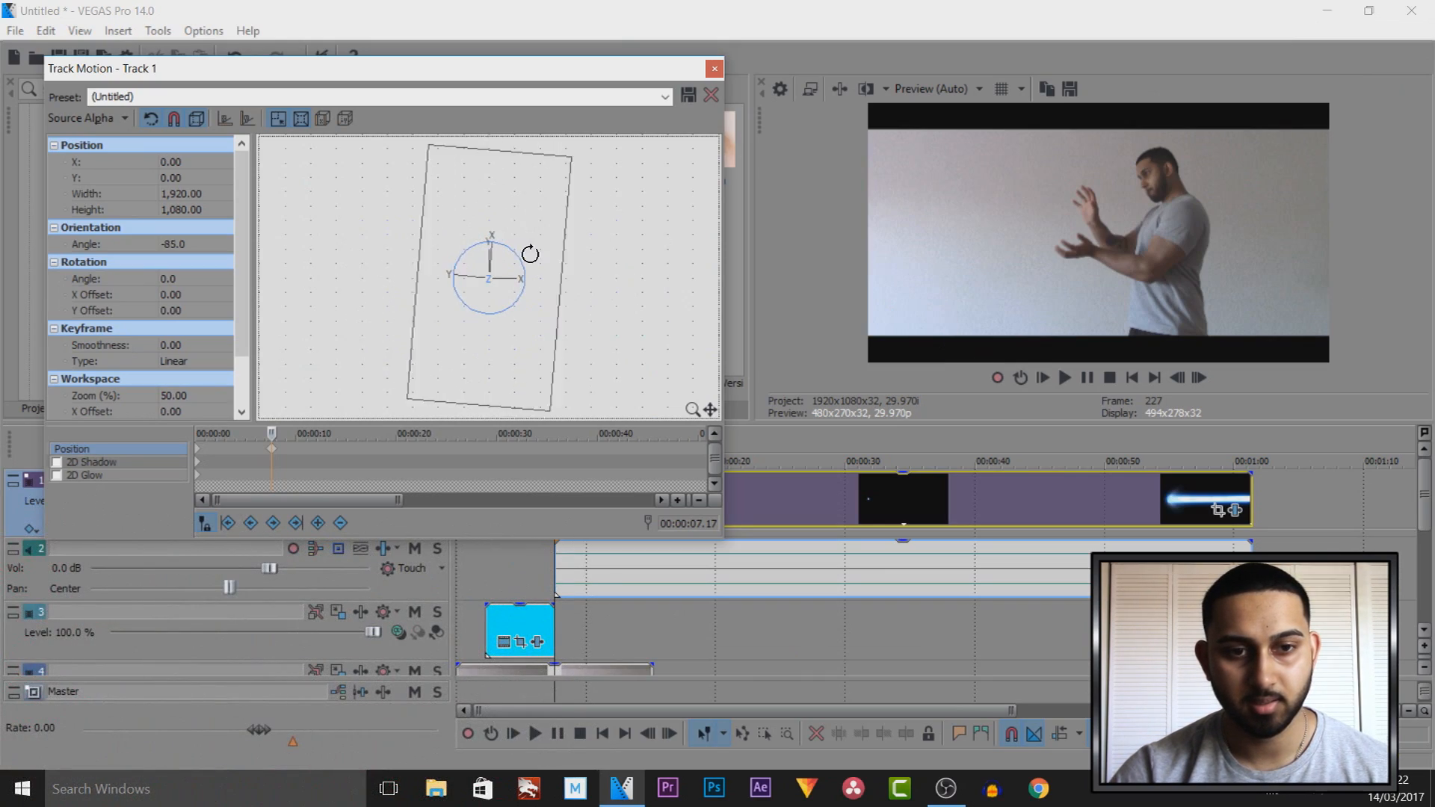
In Track Motion, rotate the beam 180° and shift it left so it starts at the hands.
{"action": "left_click_drag", "start_coordinate": [531, 253], "coordinate": [441, 213]}
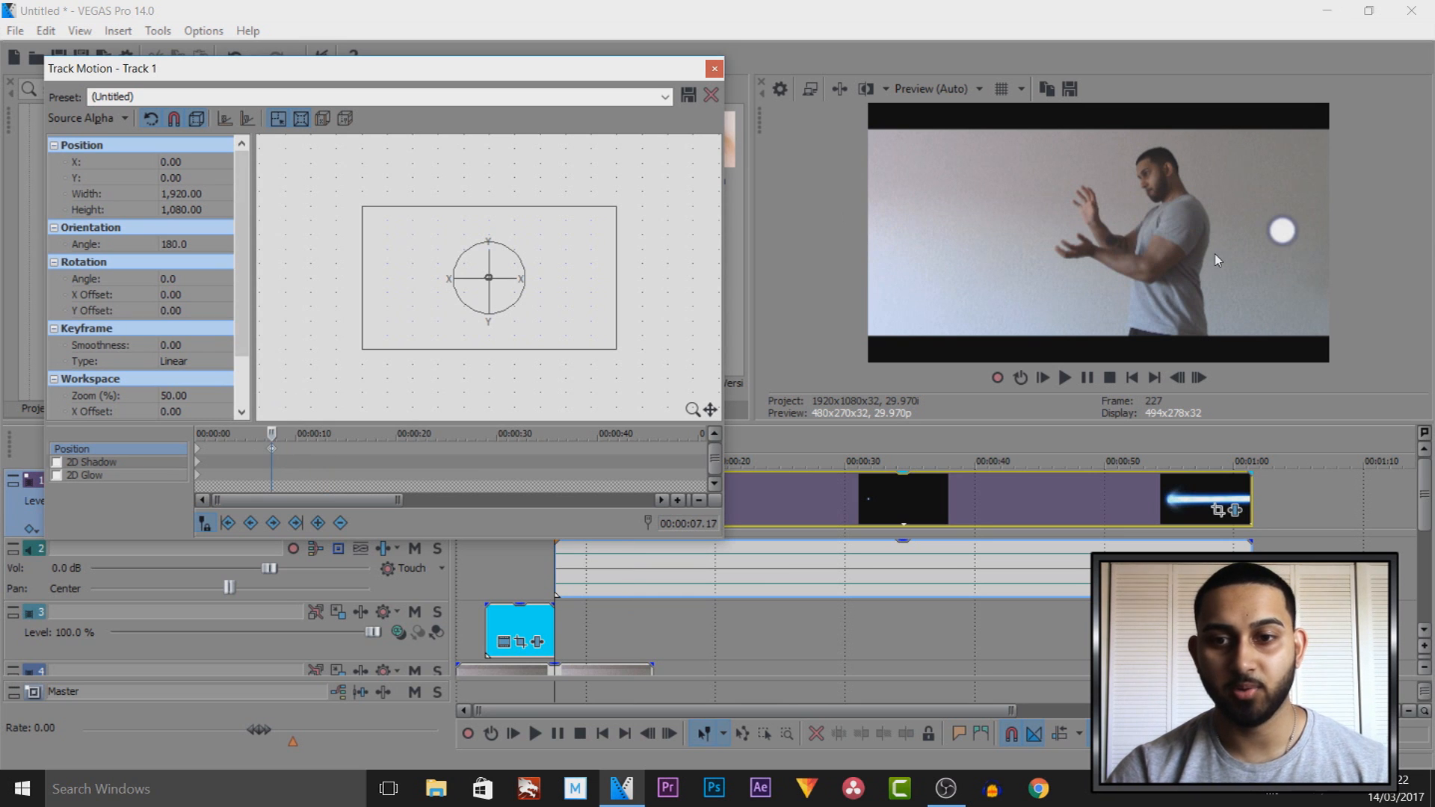
{"action": "mouse_move", "coordinate": [910, 292]}
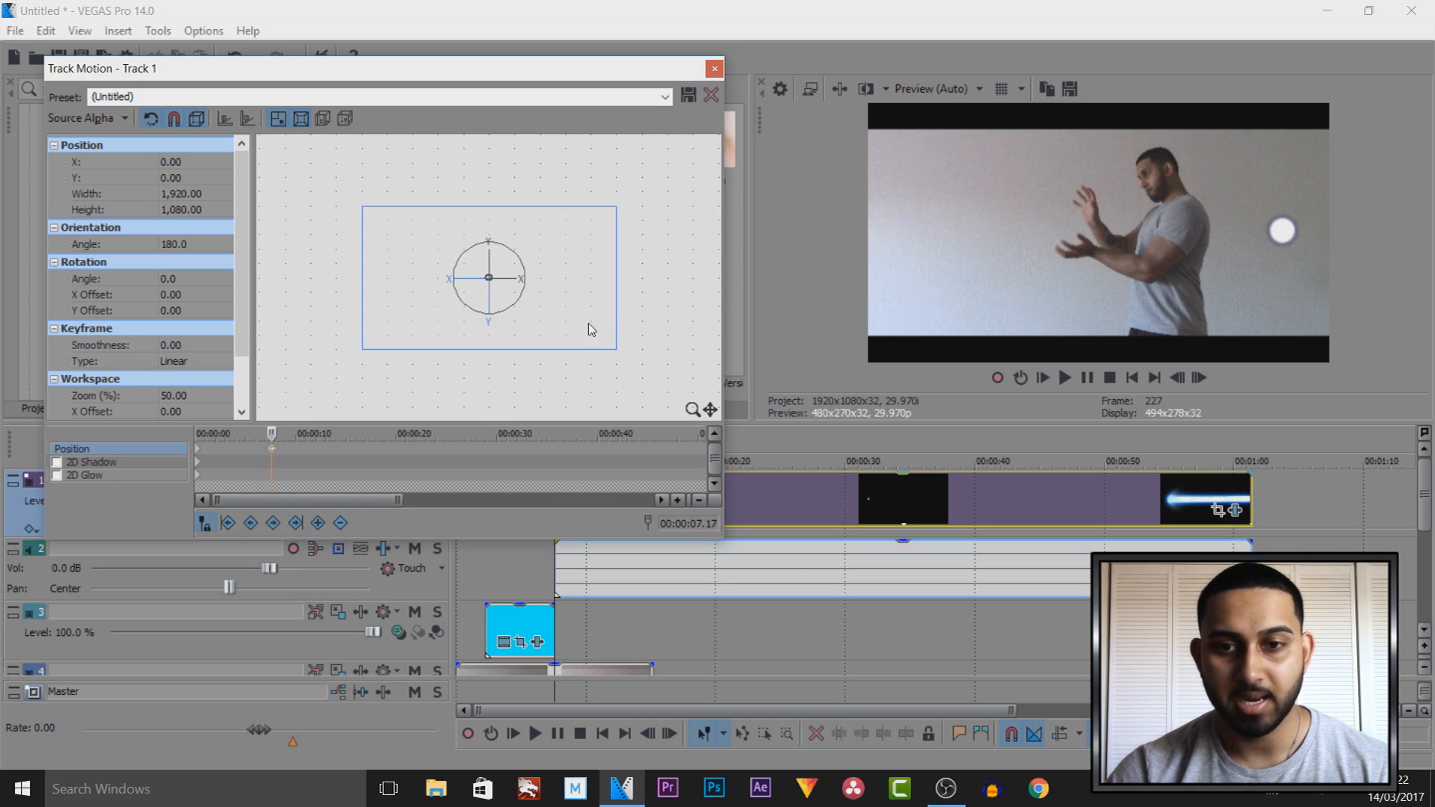
{"action": "left_click_drag", "start_coordinate": [488, 278], "coordinate": [385, 277]}
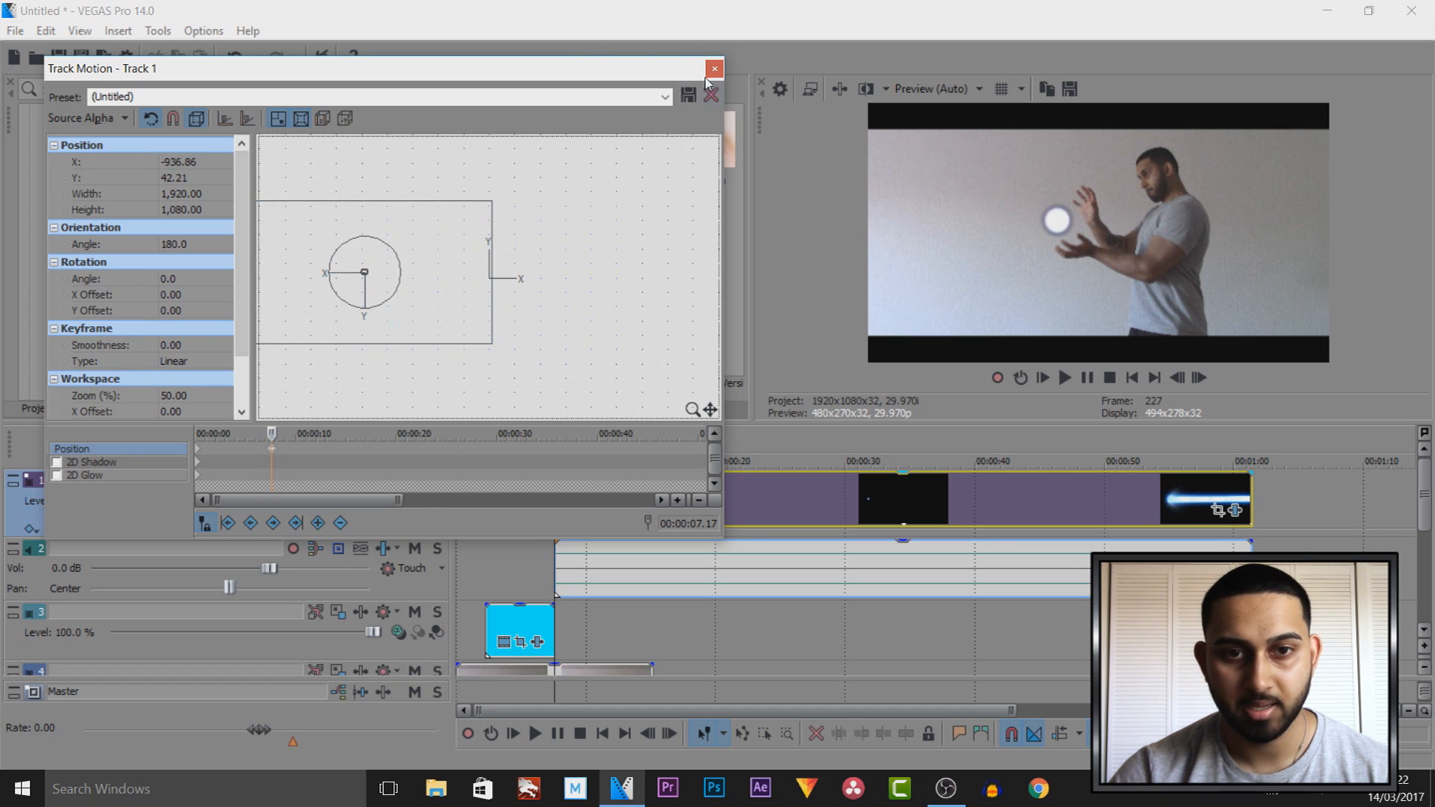
{"action": "left_click", "coordinate": [713, 67]}
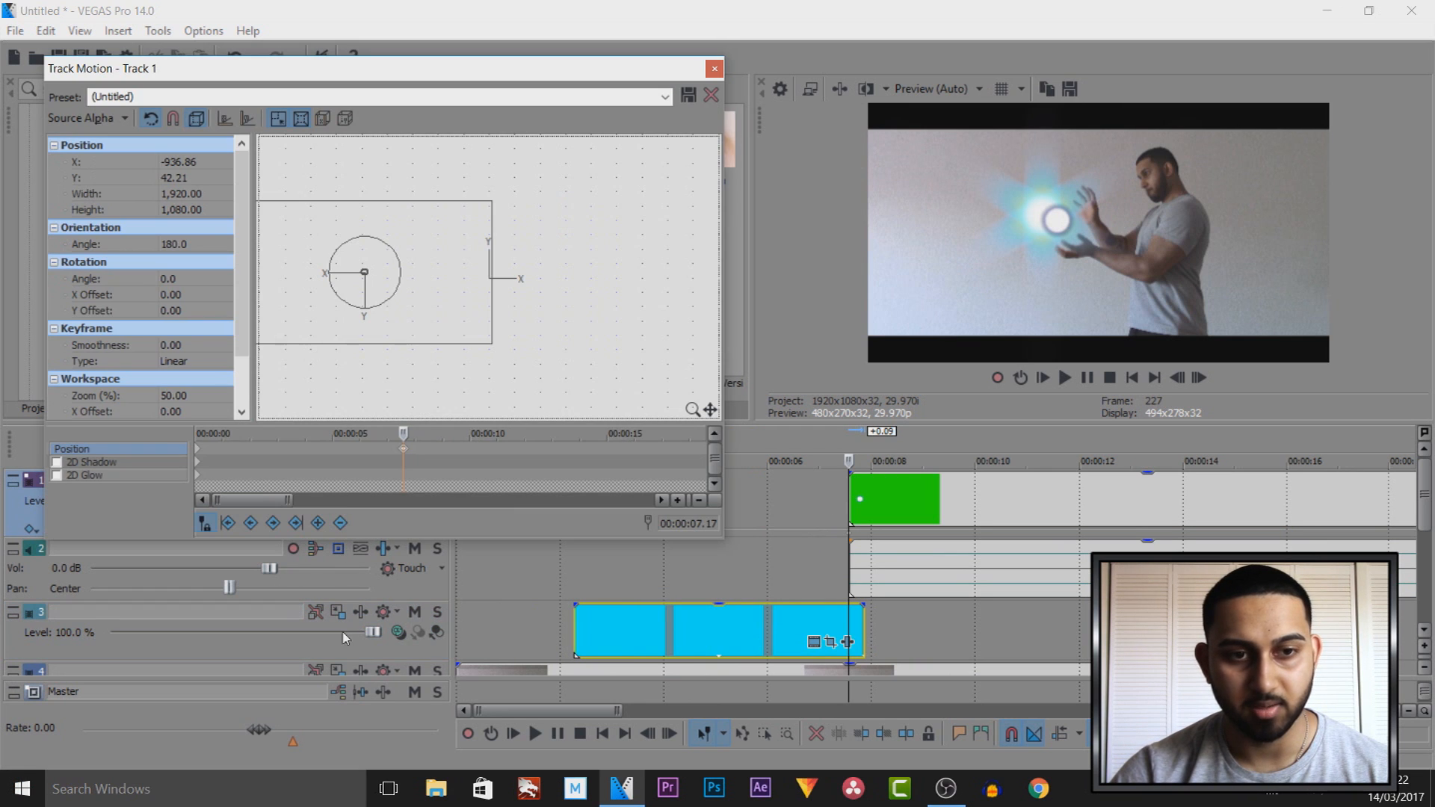
{"action": "left_click_drag", "start_coordinate": [363, 272], "coordinate": [357, 268]}
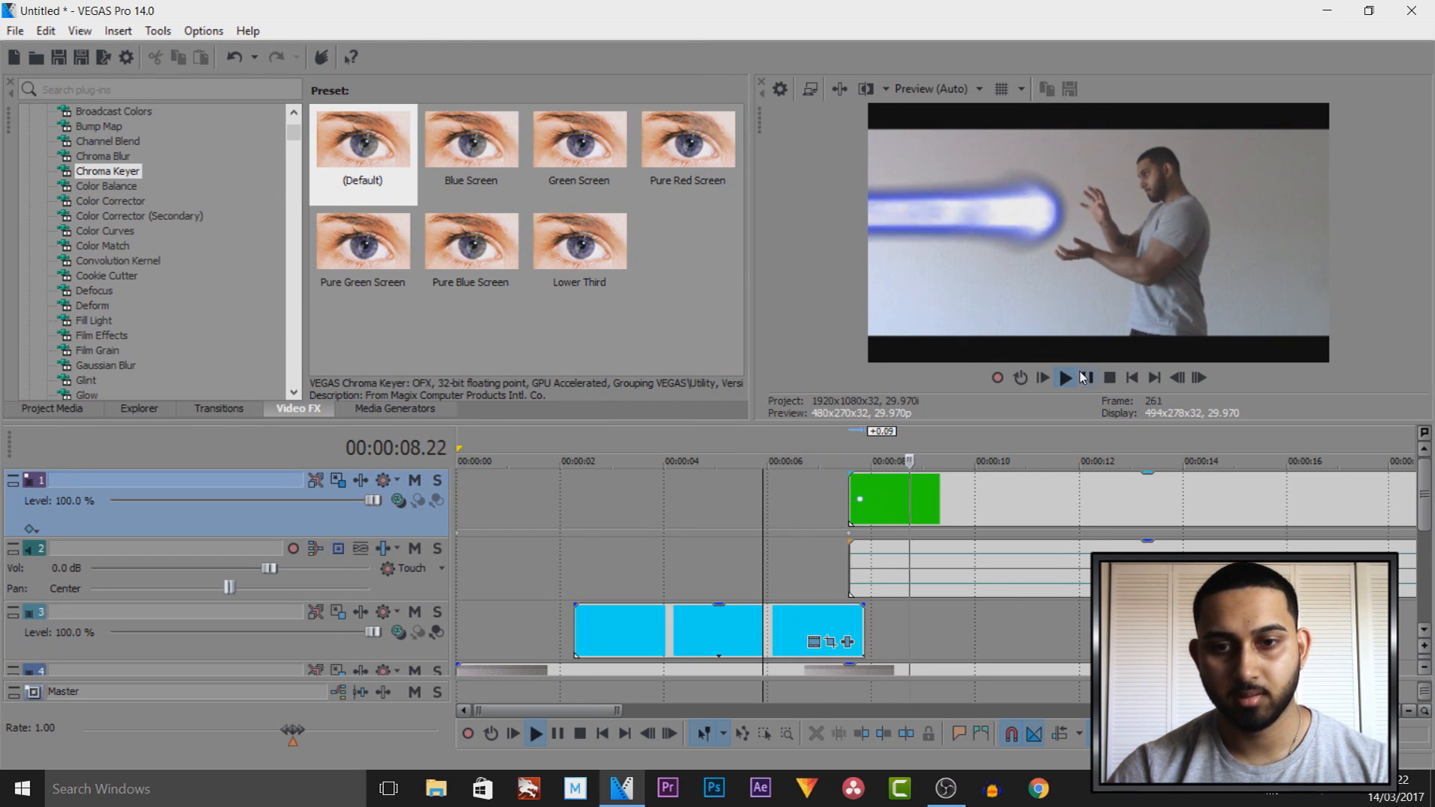
{"action": "left_click", "coordinate": [1066, 378]}
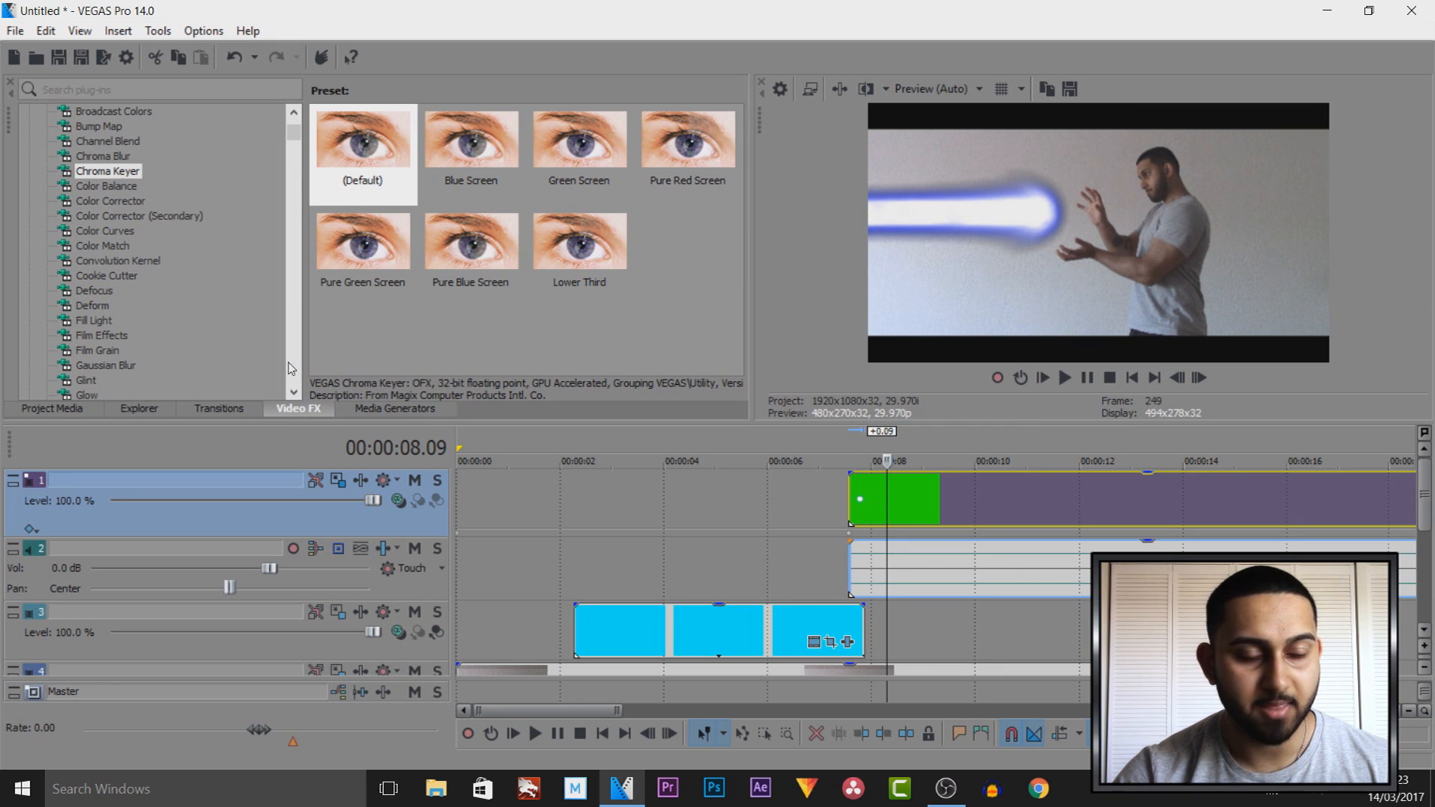
{"action": "scroll", "scroll_direction": "down", "scroll_amount": 3}
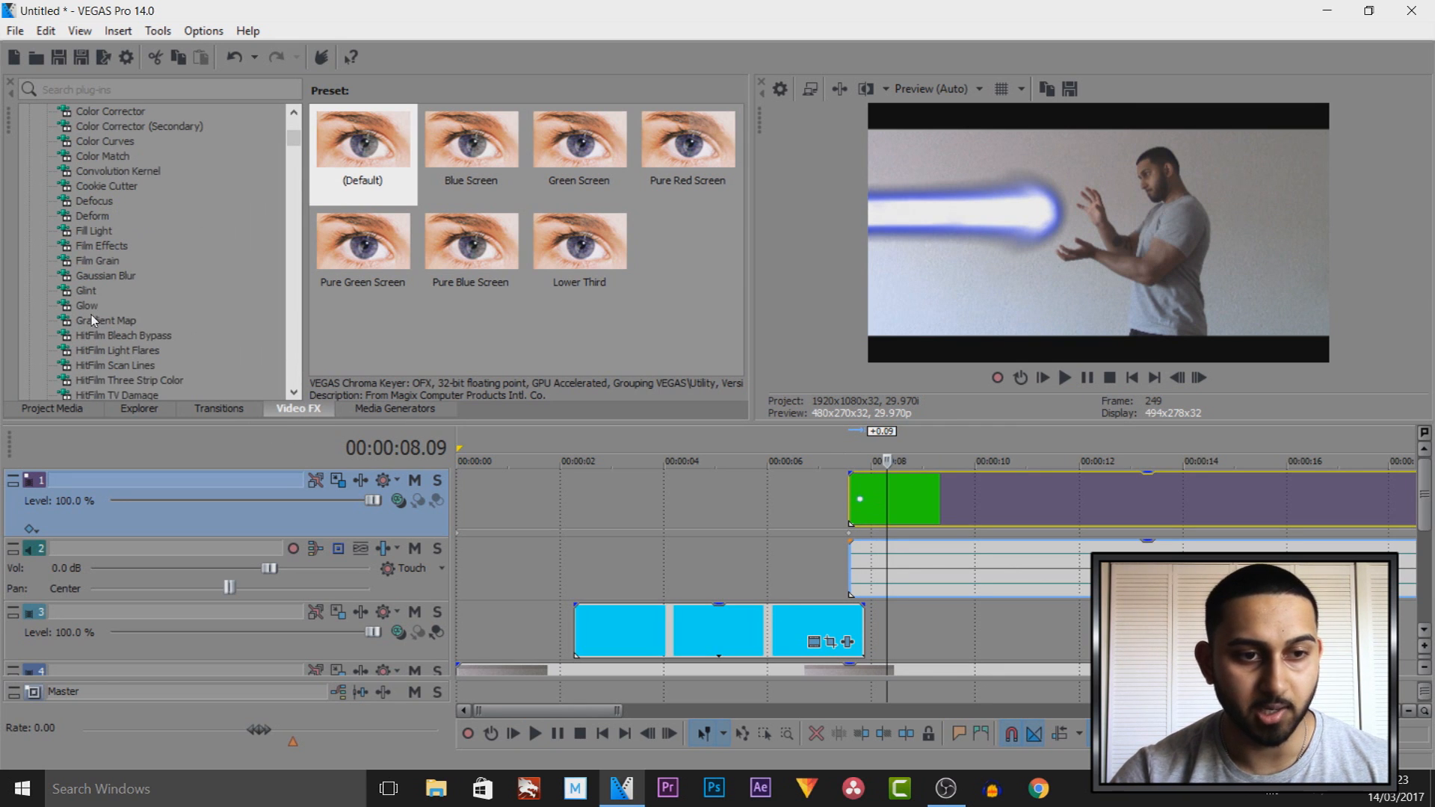
Apply the Red Glow preset to the beam, raise intensity to about 1.36 with a cyan tint.
{"action": "left_click", "coordinate": [85, 305]}
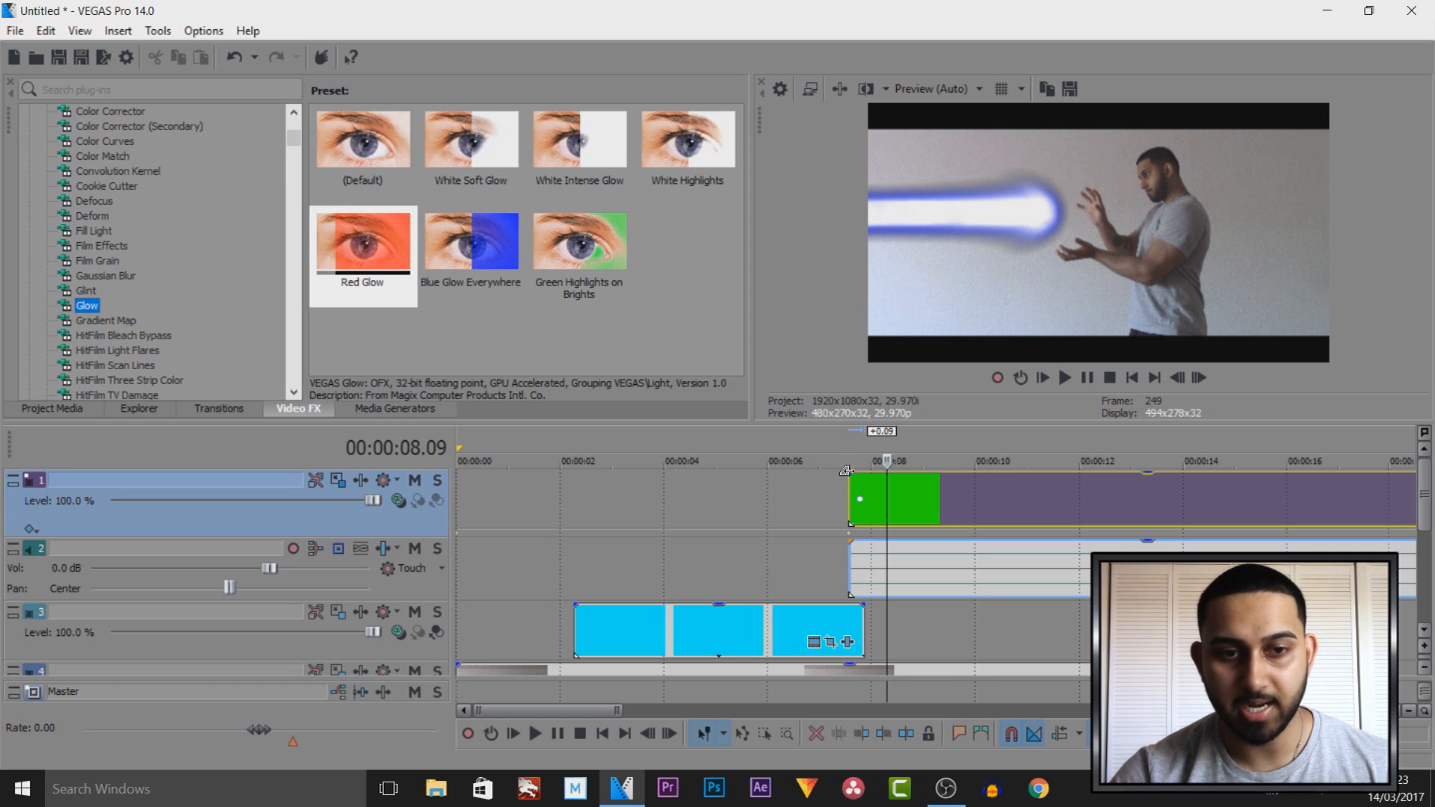
{"action": "left_click", "coordinate": [363, 240]}
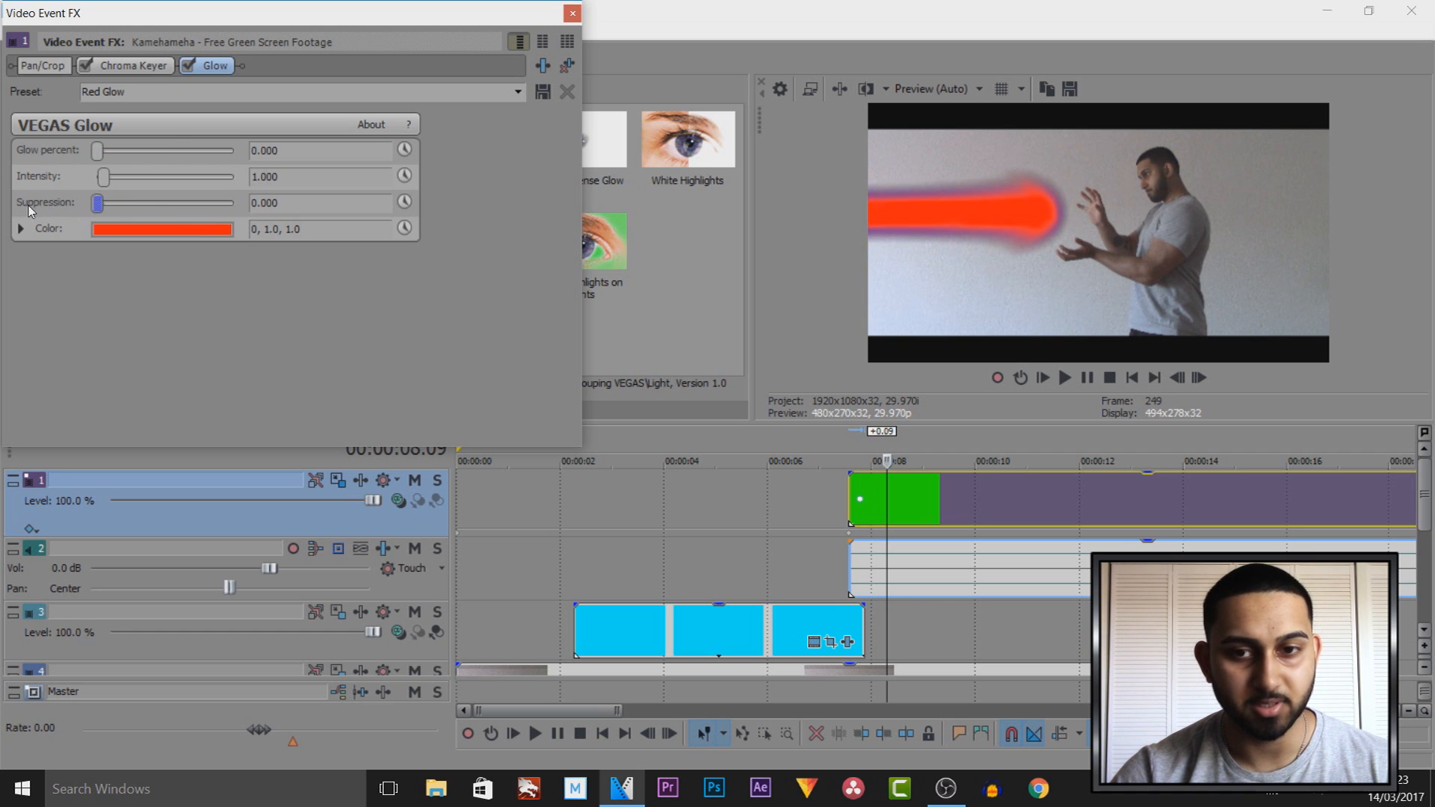
{"action": "left_click_drag", "start_coordinate": [103, 177], "coordinate": [107, 177]}
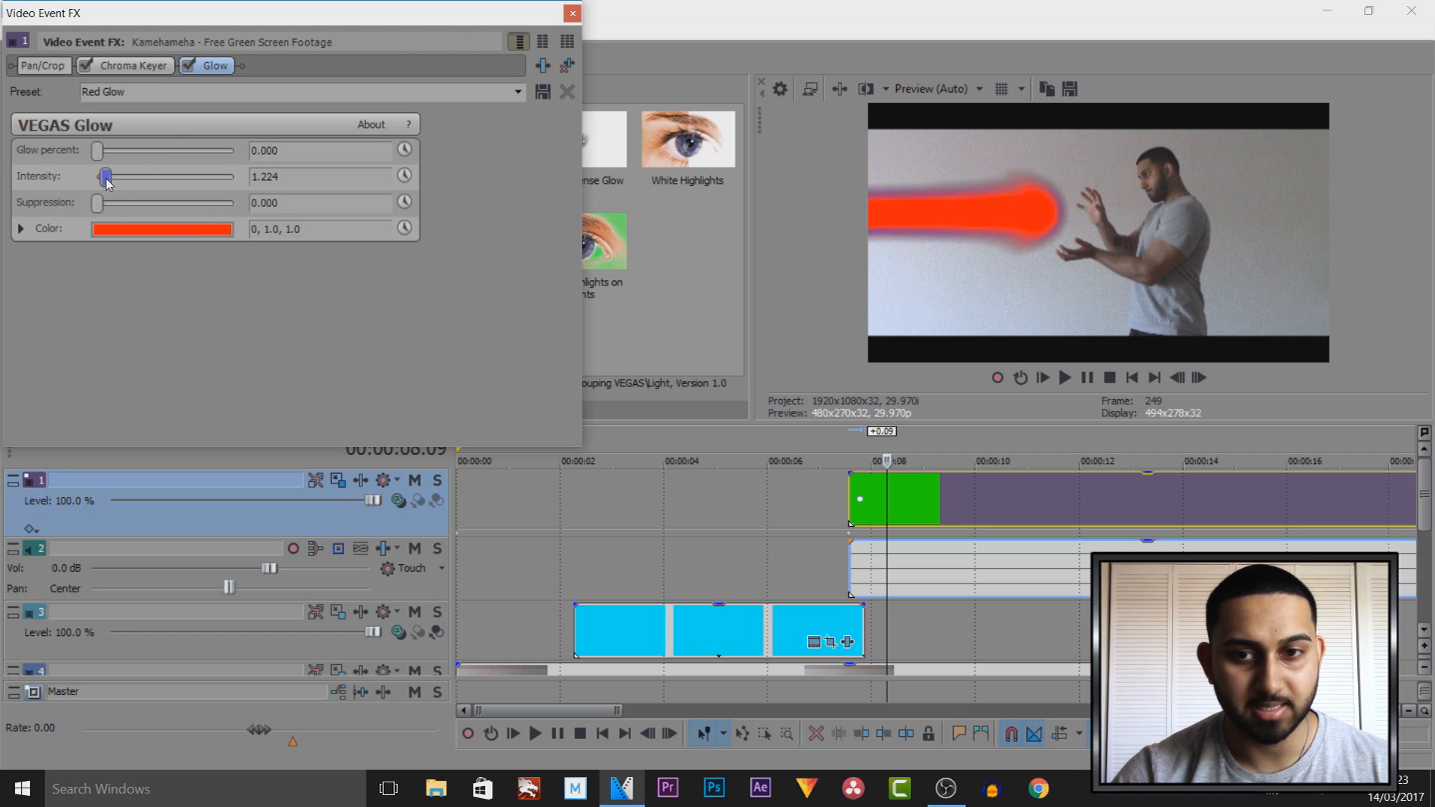
{"action": "left_click_drag", "start_coordinate": [106, 177], "coordinate": [108, 176]}
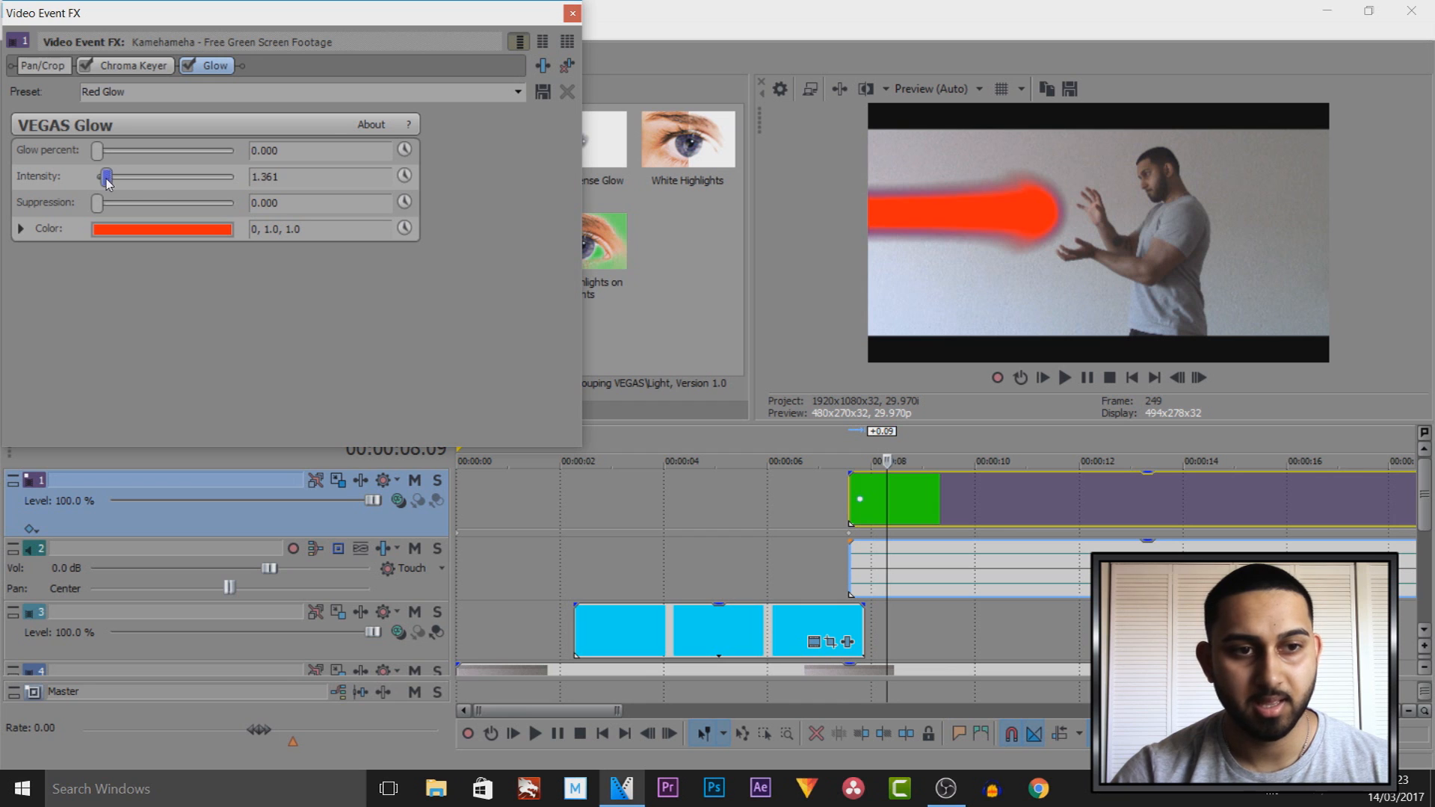
{"action": "left_click_drag", "start_coordinate": [99, 150], "coordinate": [111, 150]}
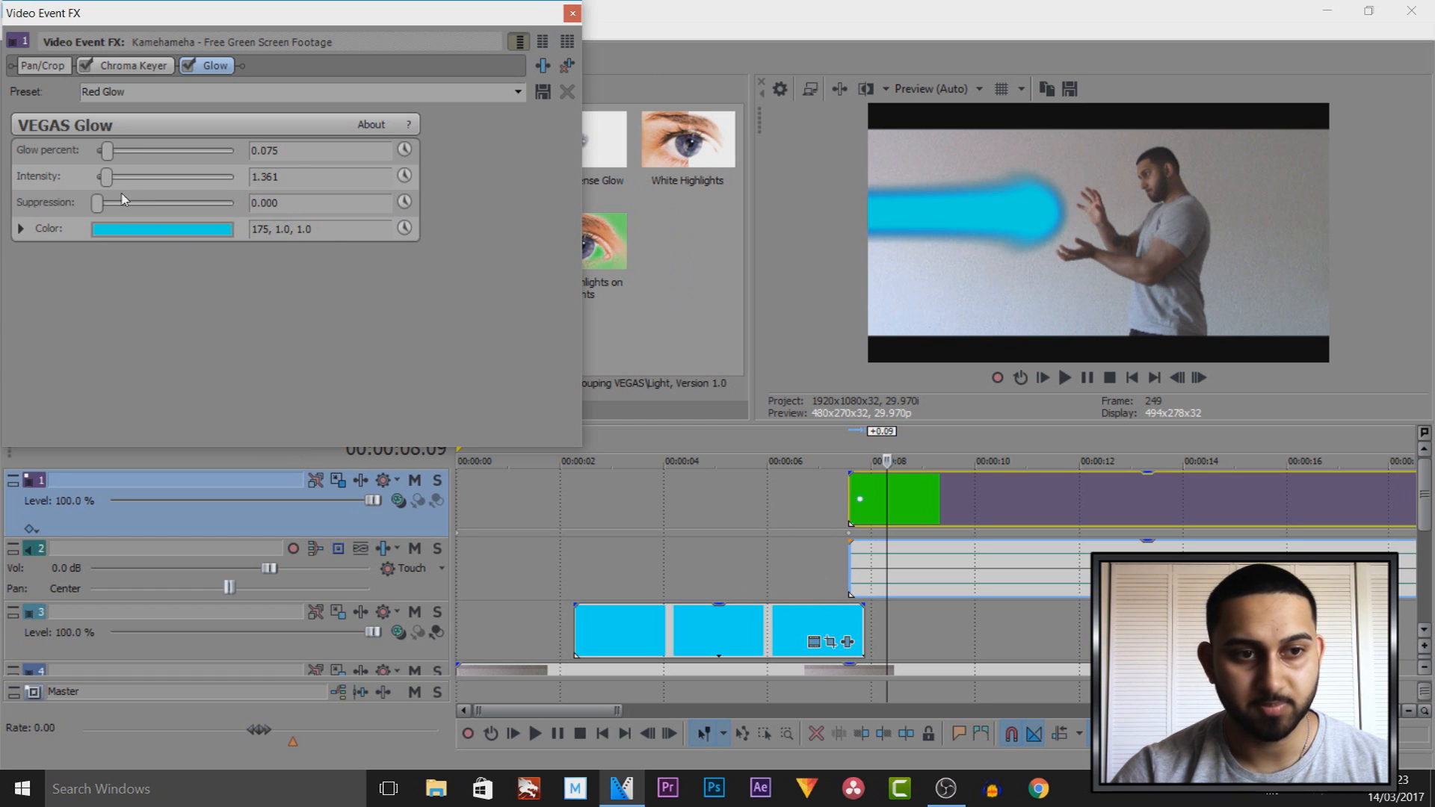
{"action": "left_click", "coordinate": [570, 13]}
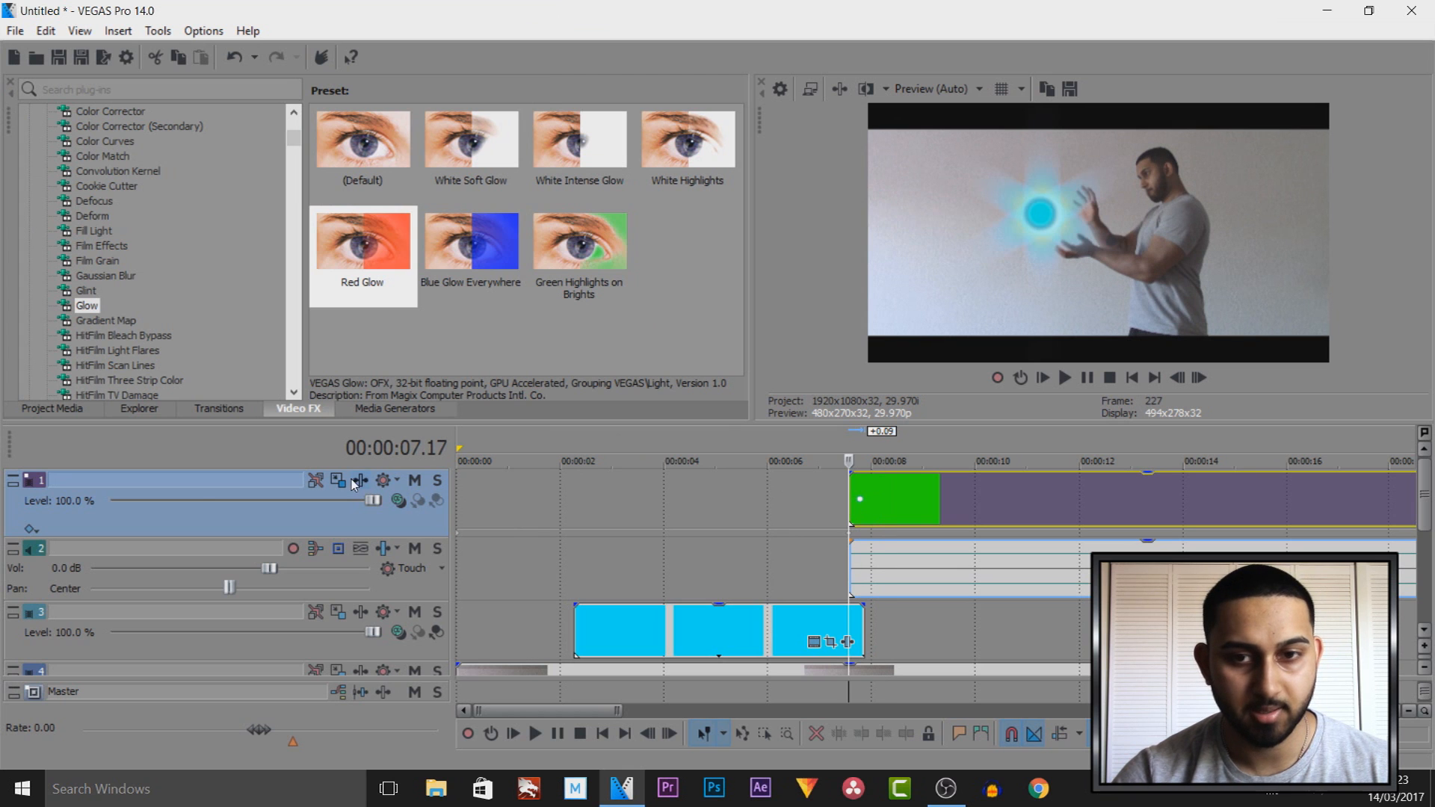
Shift the beam track slightly left and down via Track Motion to meet the energy ball.
{"action": "left_click", "coordinate": [359, 479]}
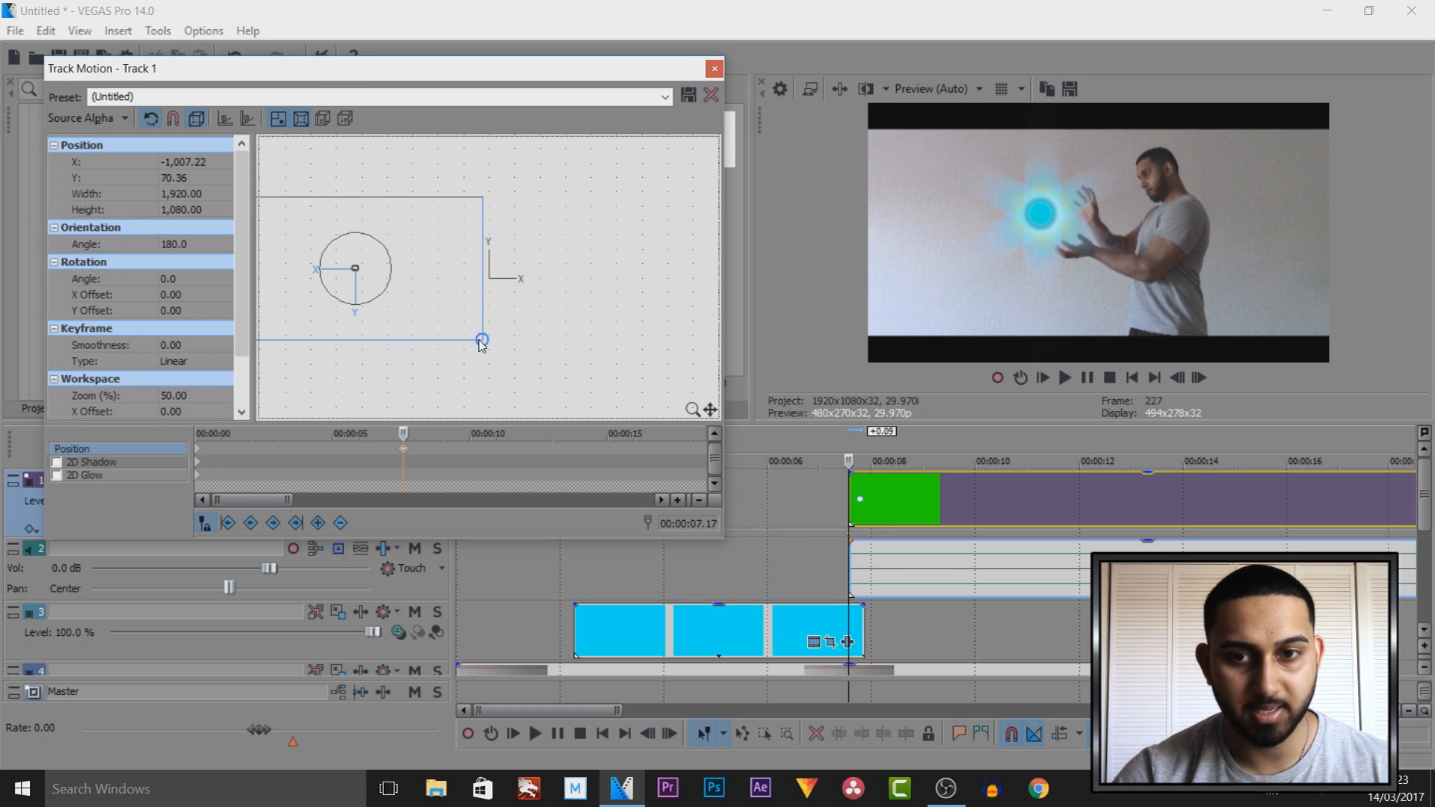
{"action": "left_click_drag", "start_coordinate": [481, 339], "coordinate": [501, 352]}
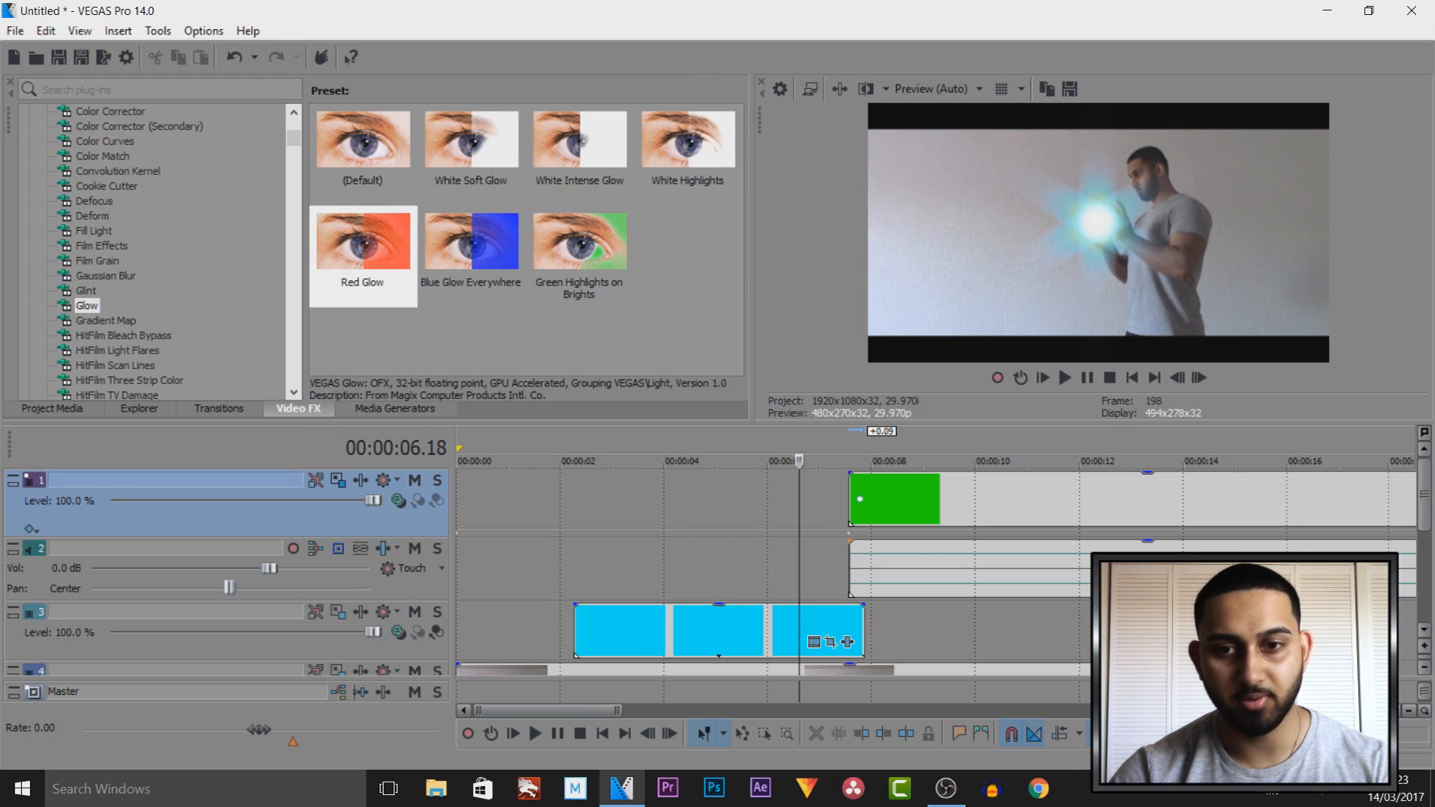
{"action": "left_click", "coordinate": [1065, 377]}
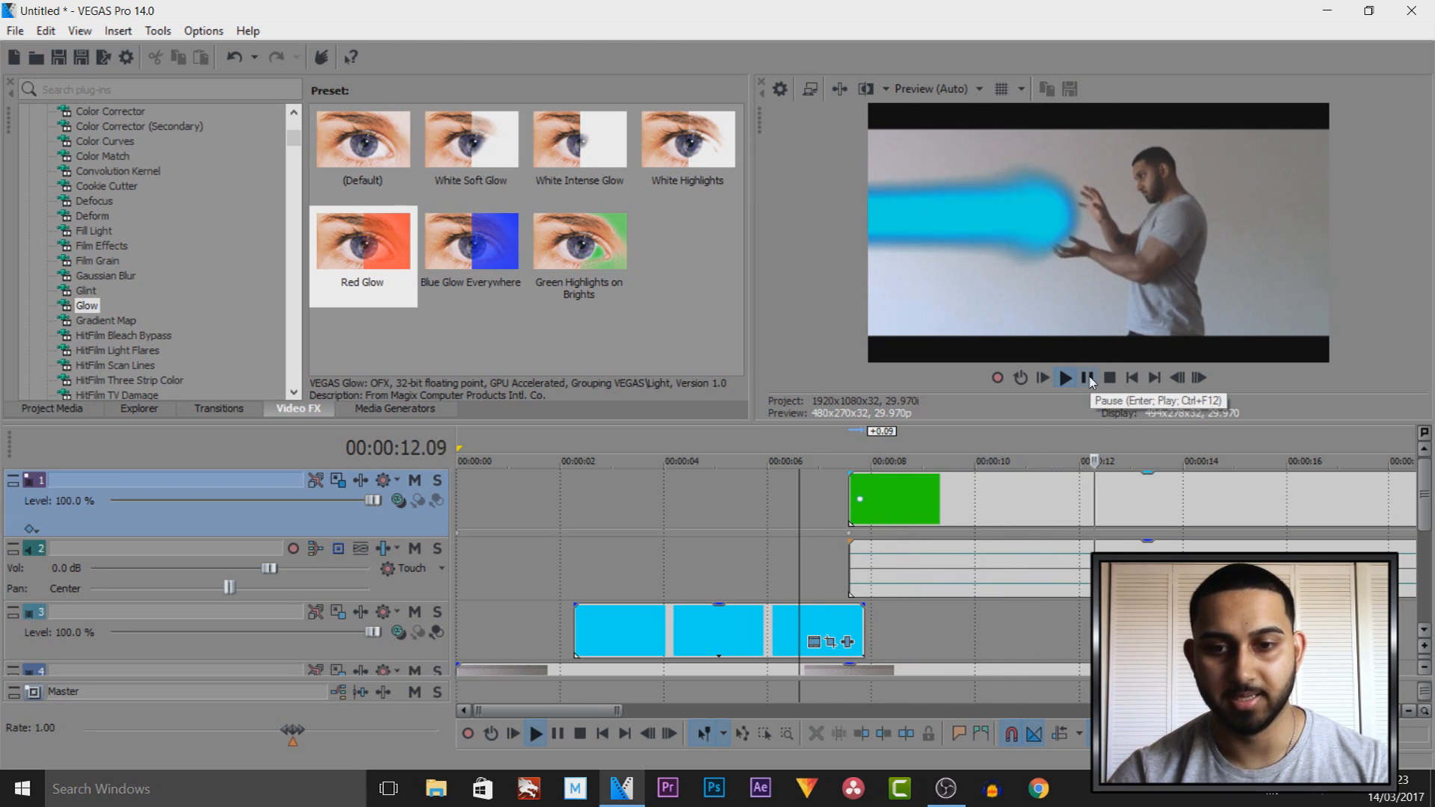
{"action": "left_click", "coordinate": [1091, 377]}
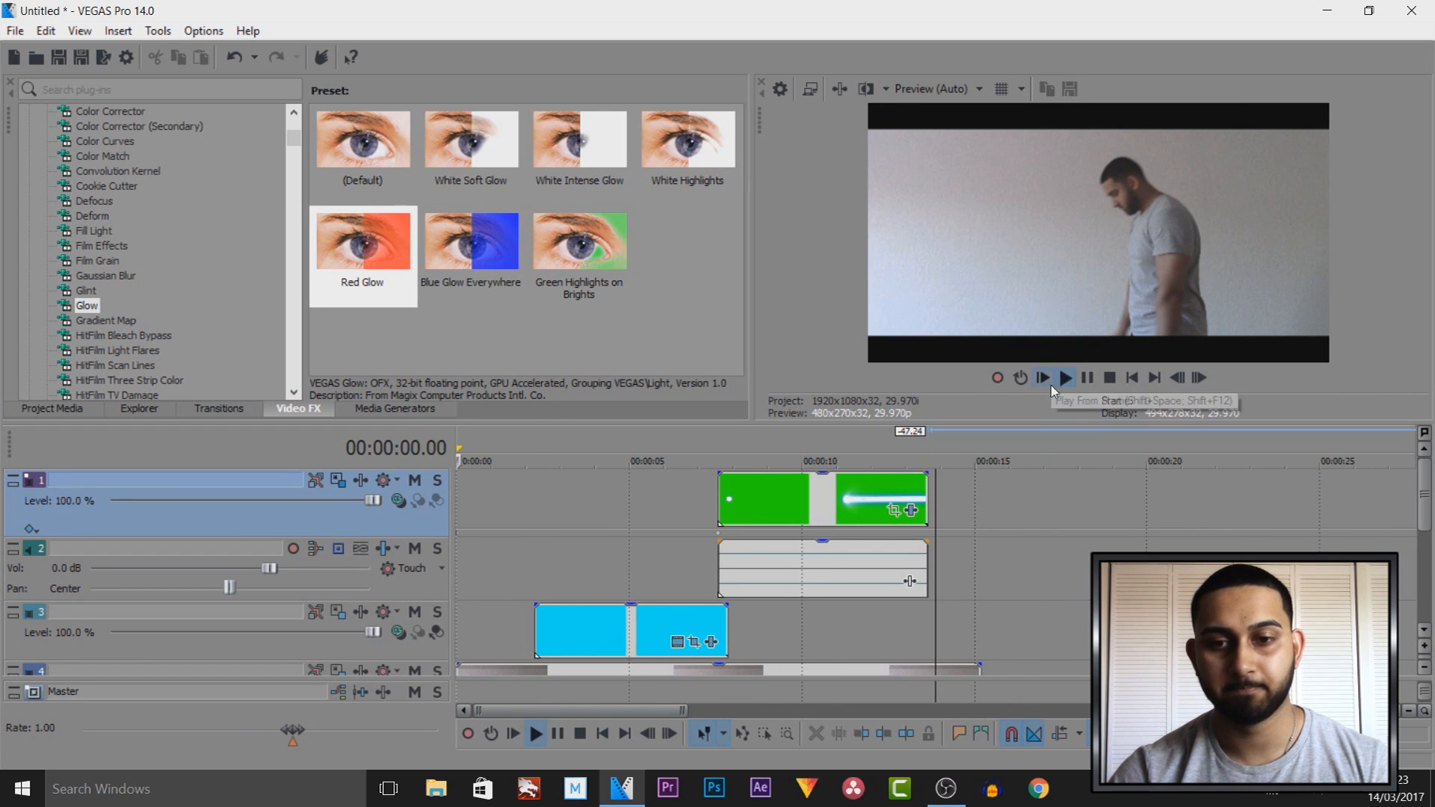
{"action": "left_click", "coordinate": [1065, 377]}
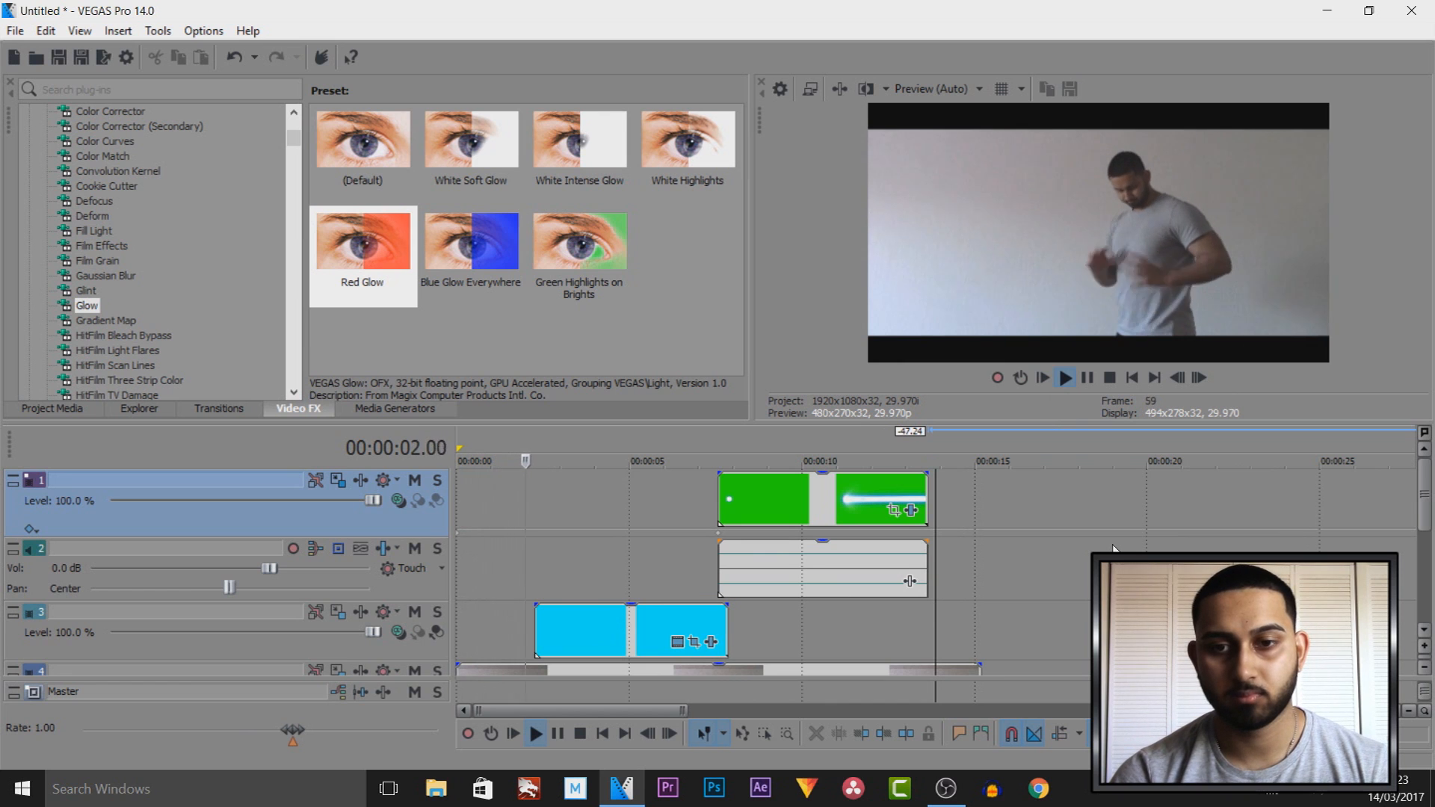